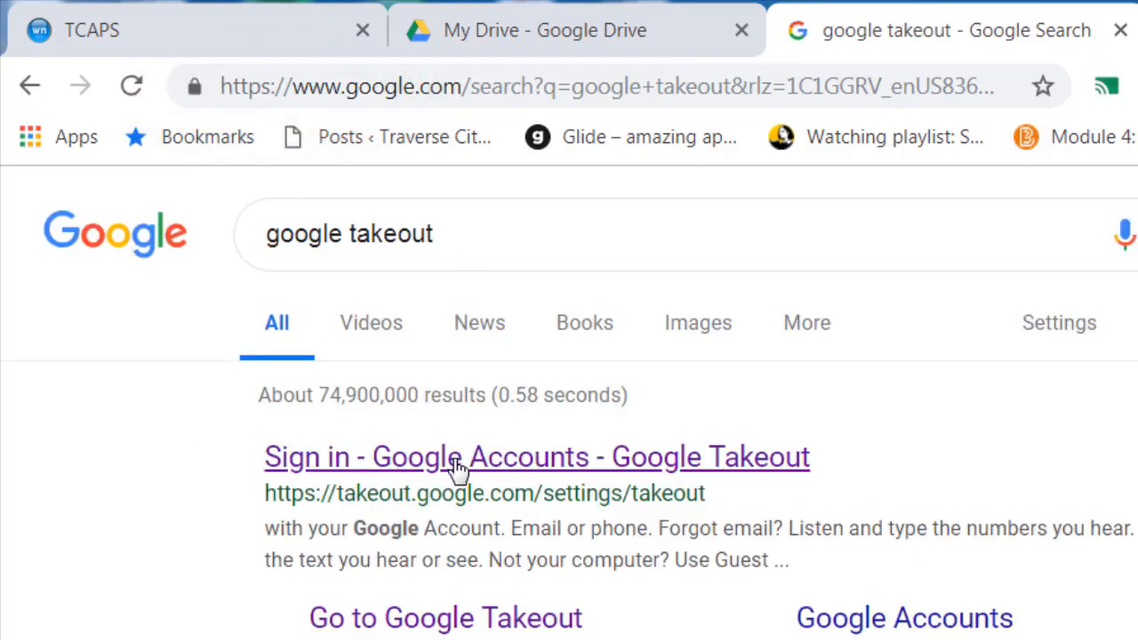
mouse_move(542, 465)
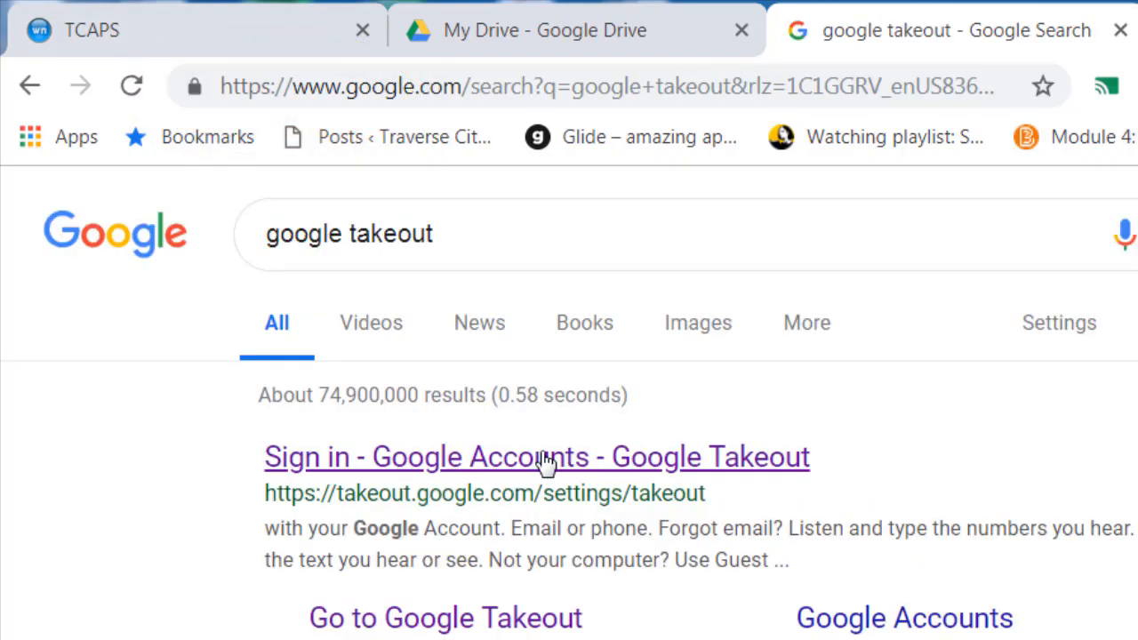
Open the Google Takeout 'Download your data' page from the search results
click(537, 455)
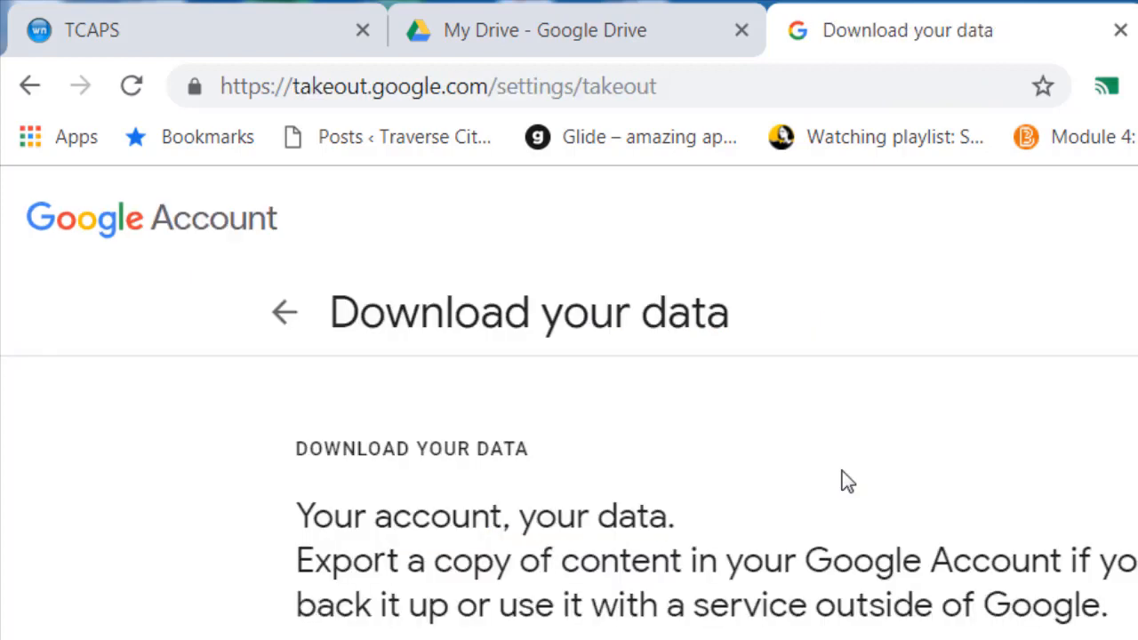
Deselect every product in the Takeout product list so nothing is included
scroll(down, 3)
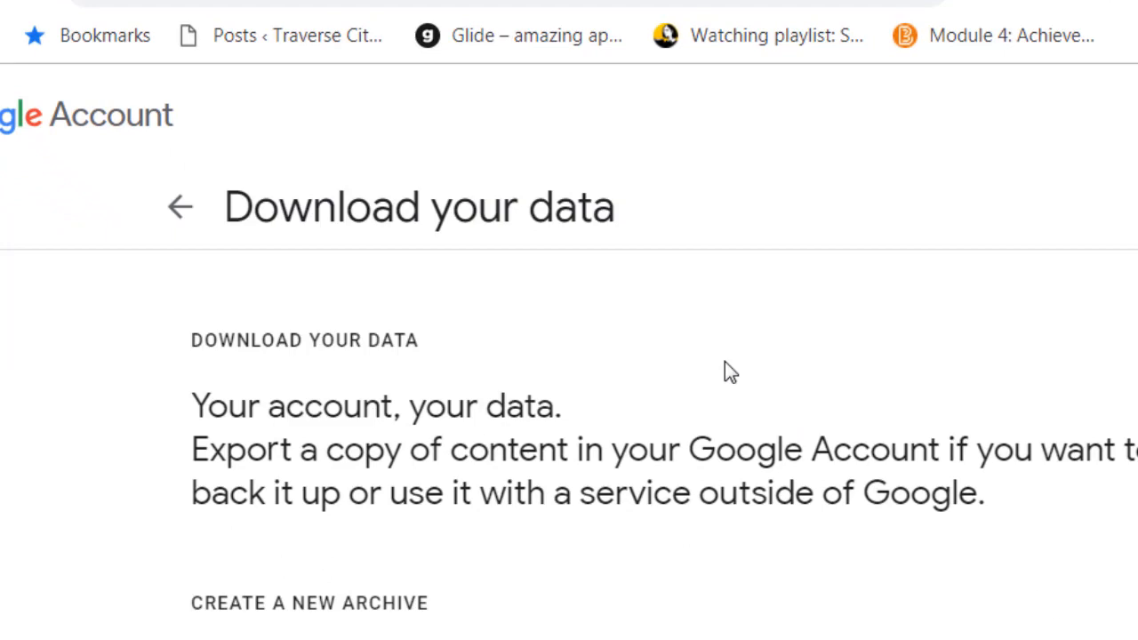
scroll(down, 3)
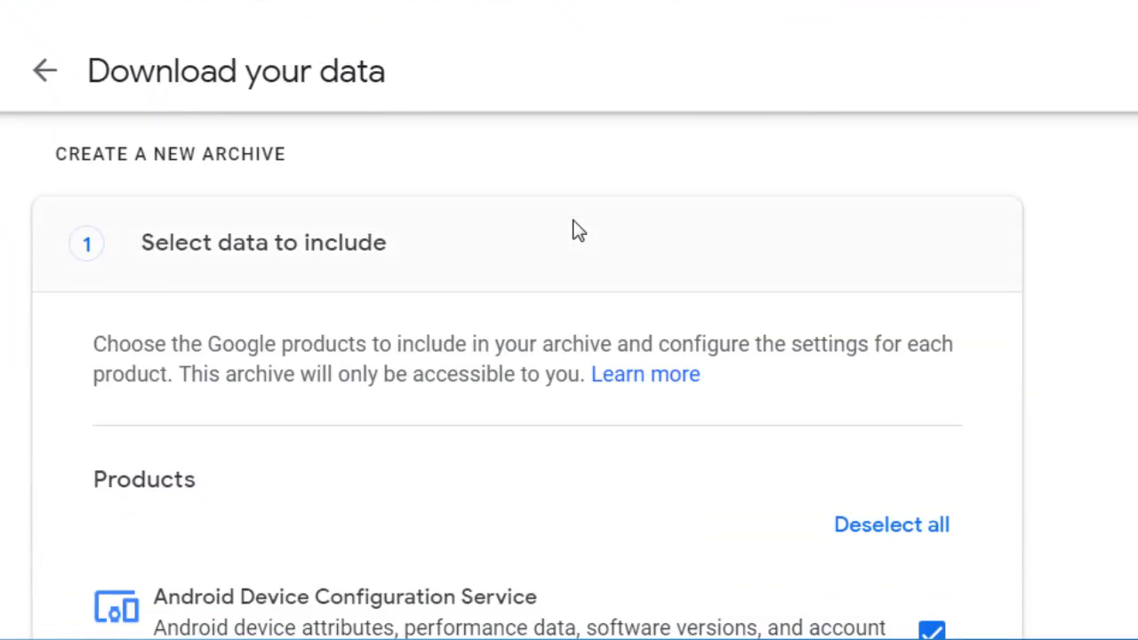
mouse_move(229, 270)
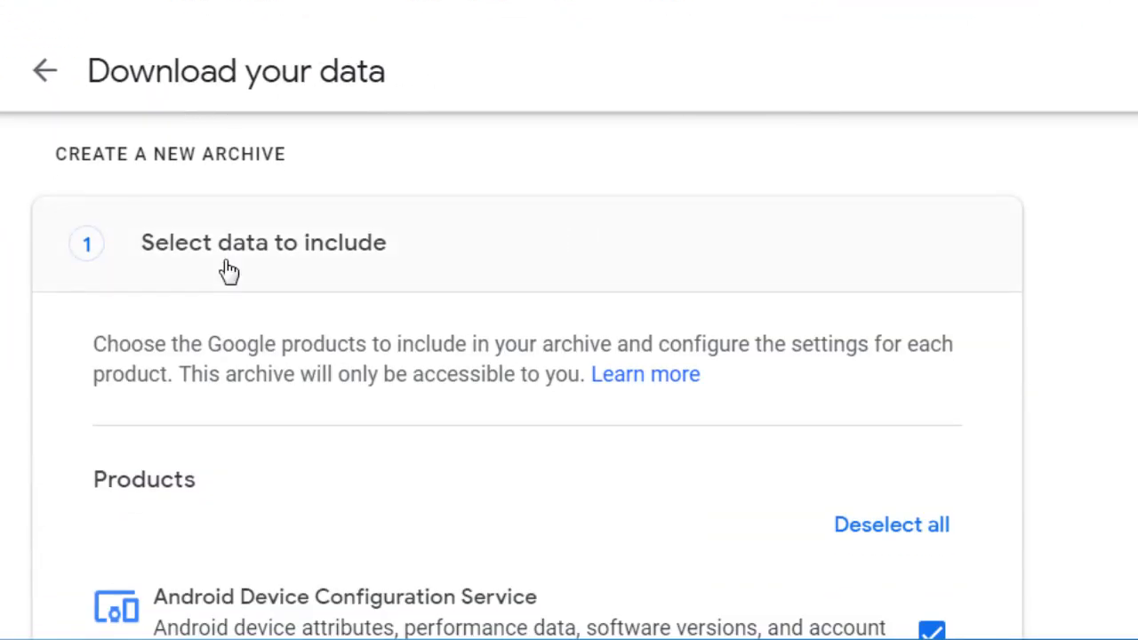
scroll(down, 3)
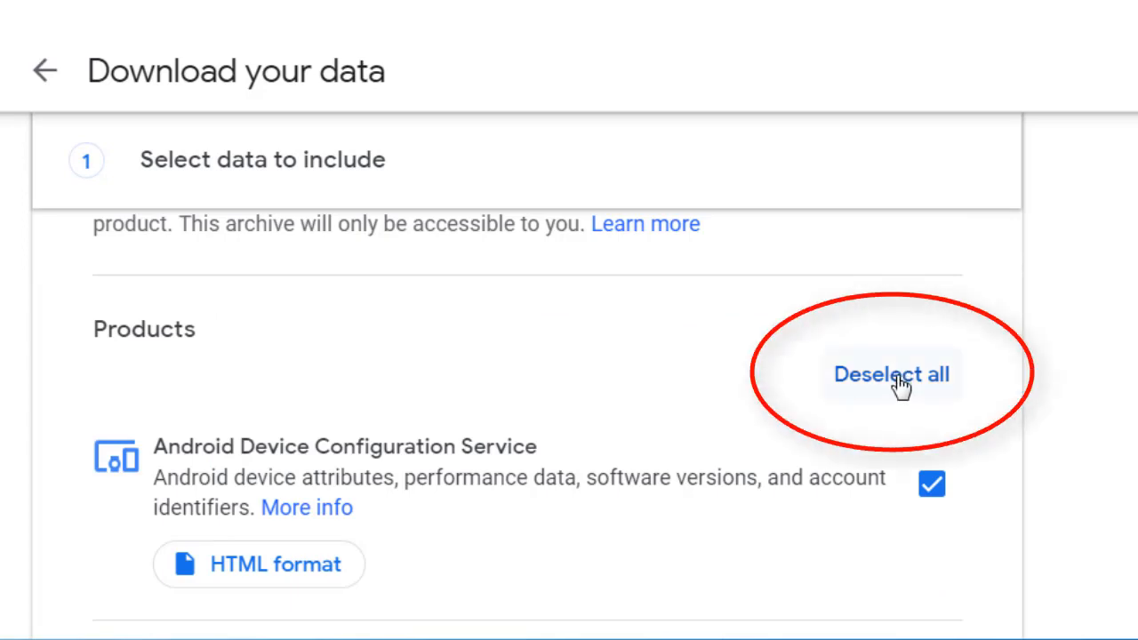
click(890, 374)
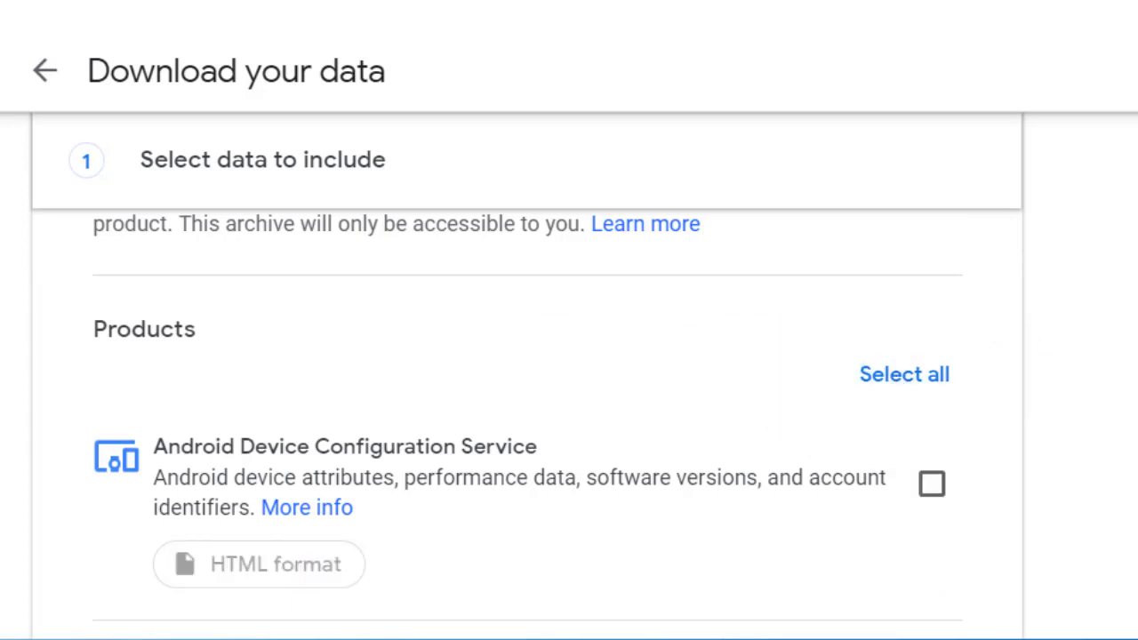
scroll(down, 3)
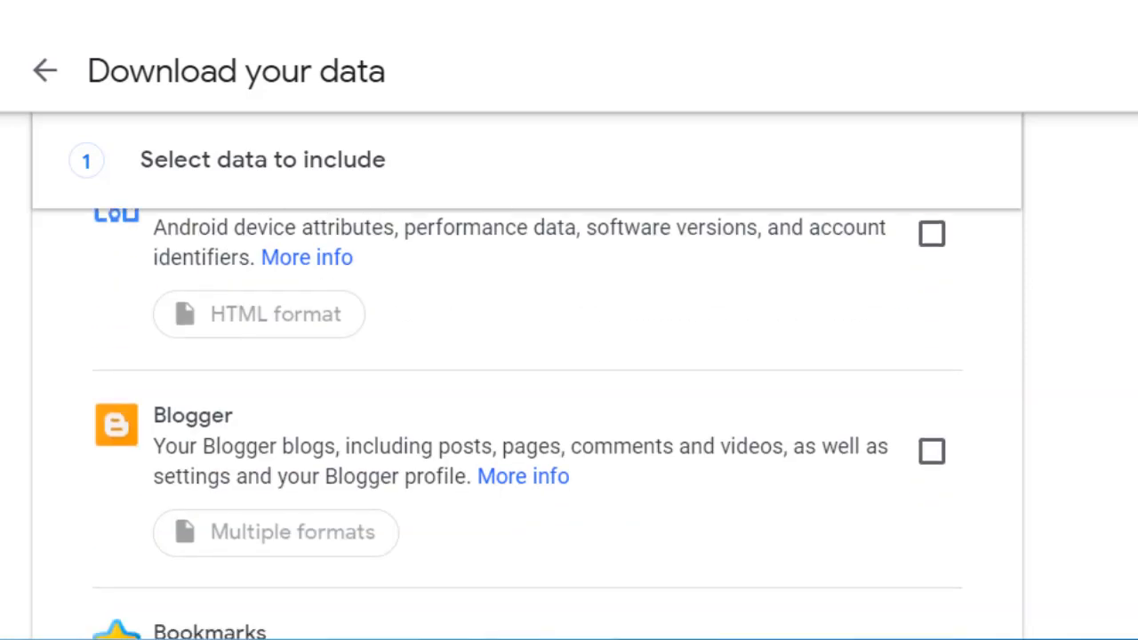
mouse_move(1086, 348)
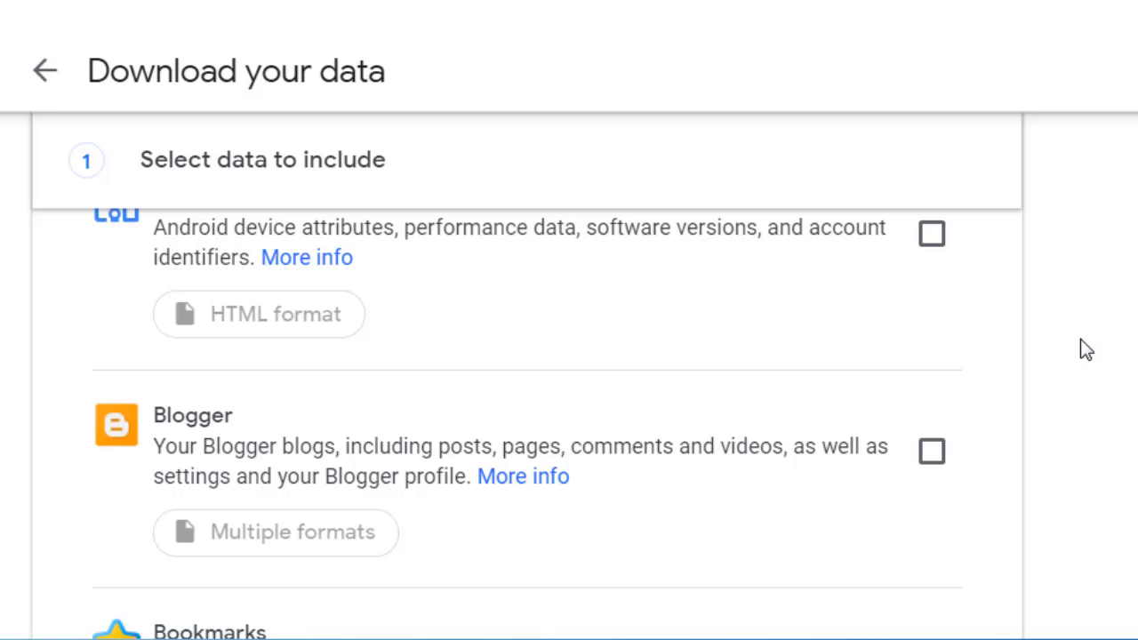
Include Classic Sites, exporting only the guanajuato2016 site
scroll(down, 3)
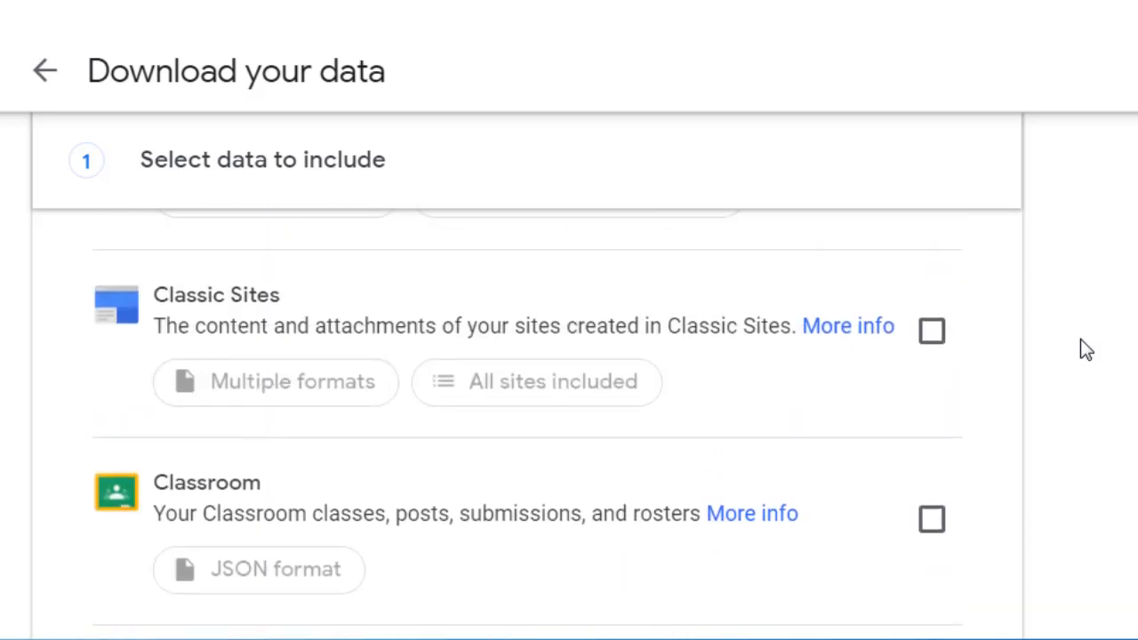
mouse_move(932, 331)
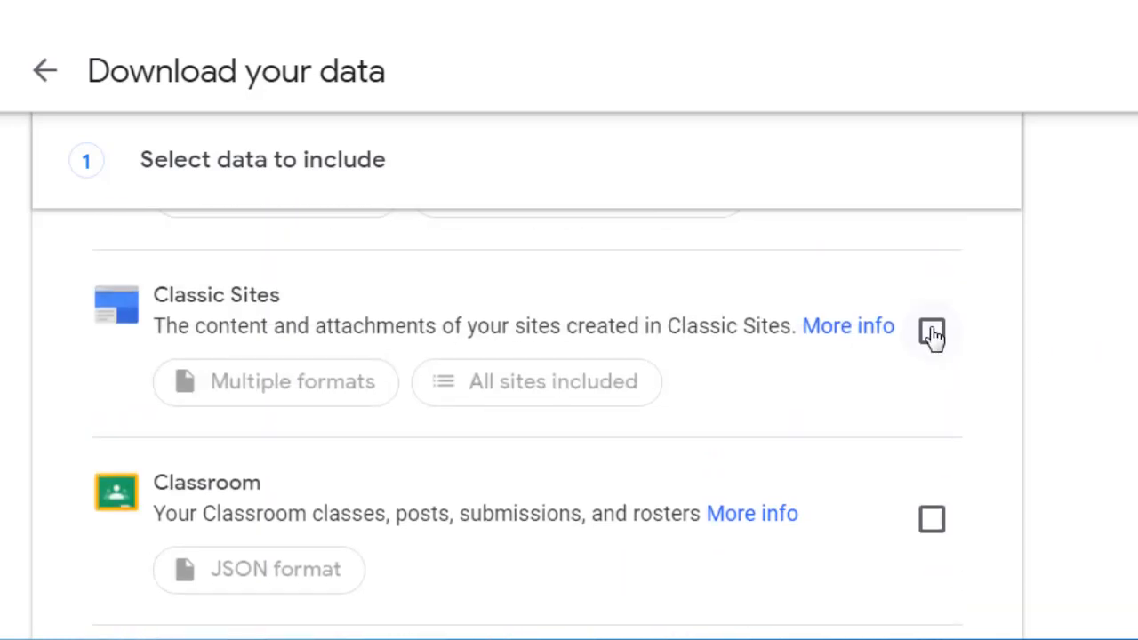
click(931, 333)
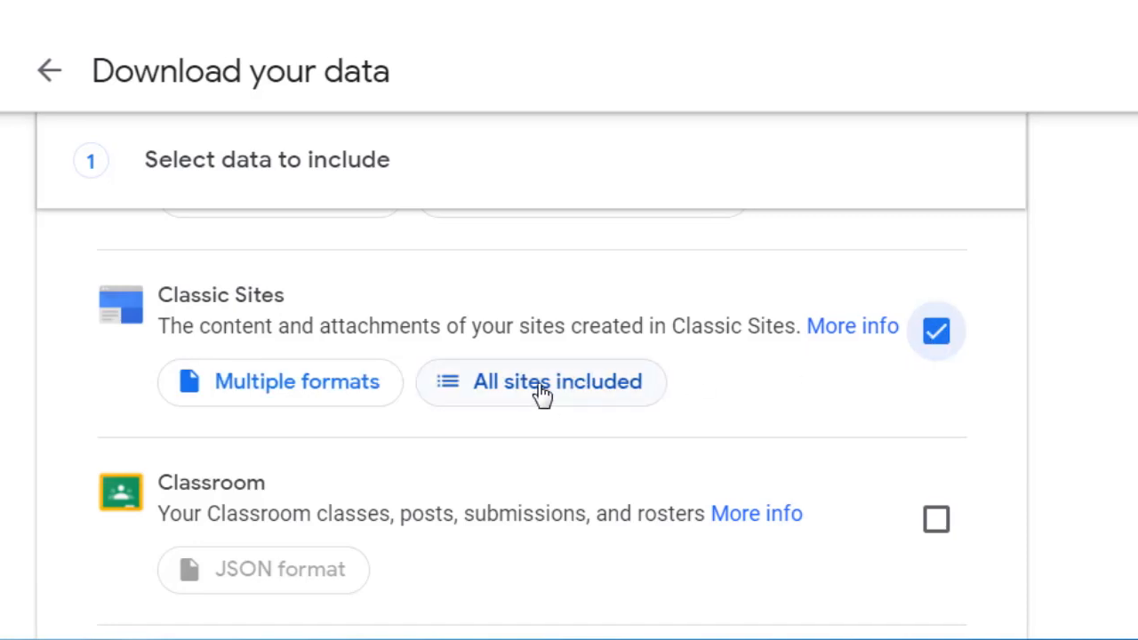
click(541, 380)
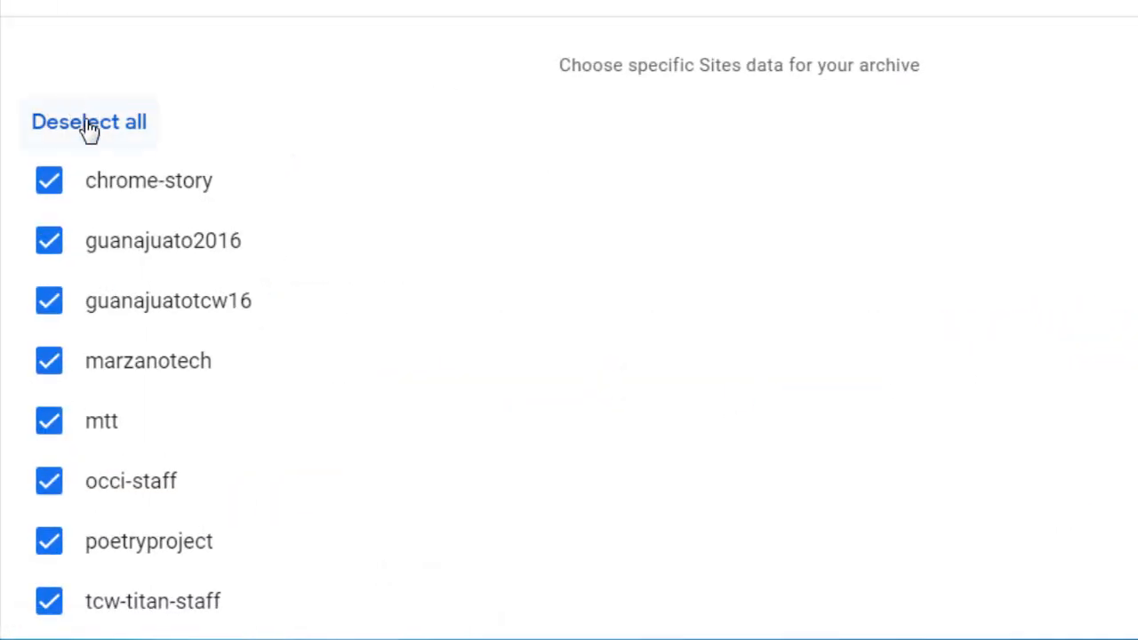
click(88, 121)
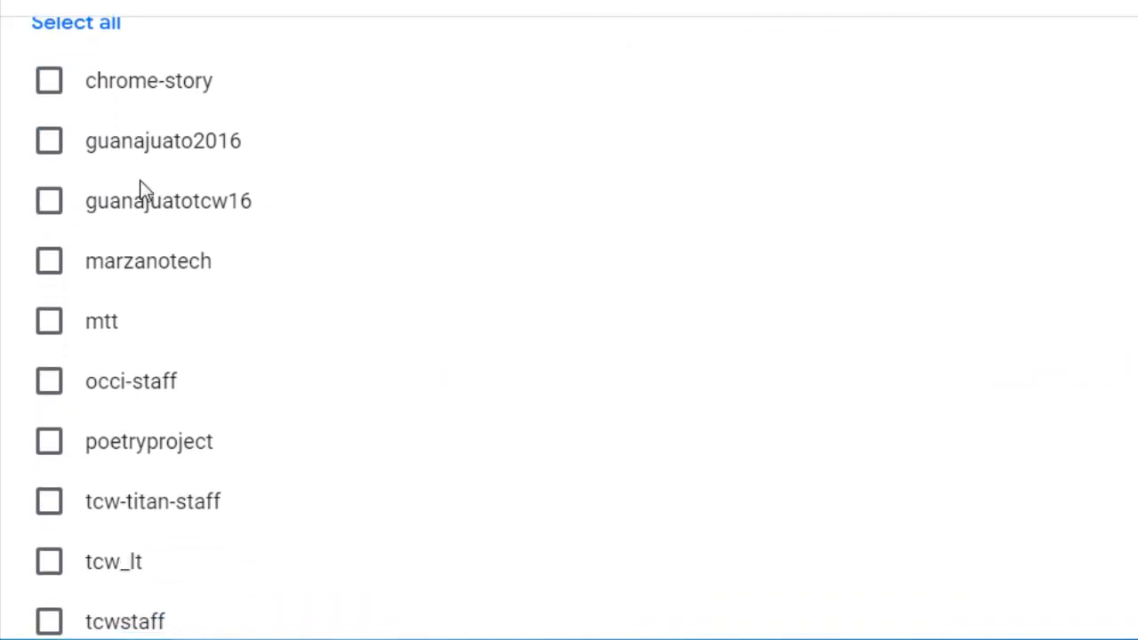
click(48, 140)
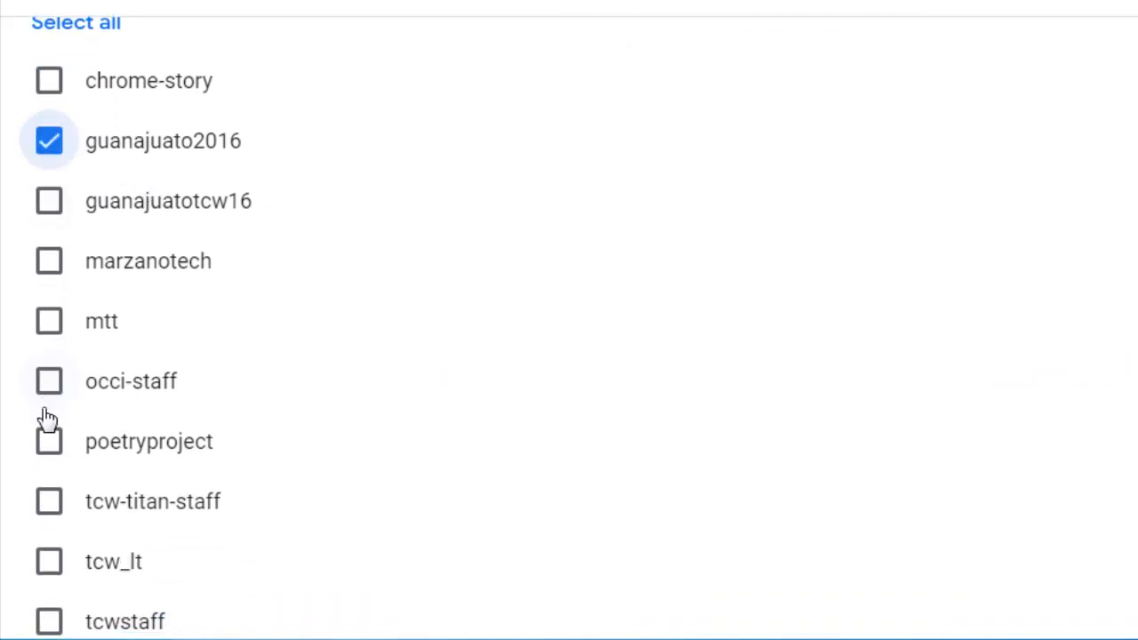
scroll(down, 3)
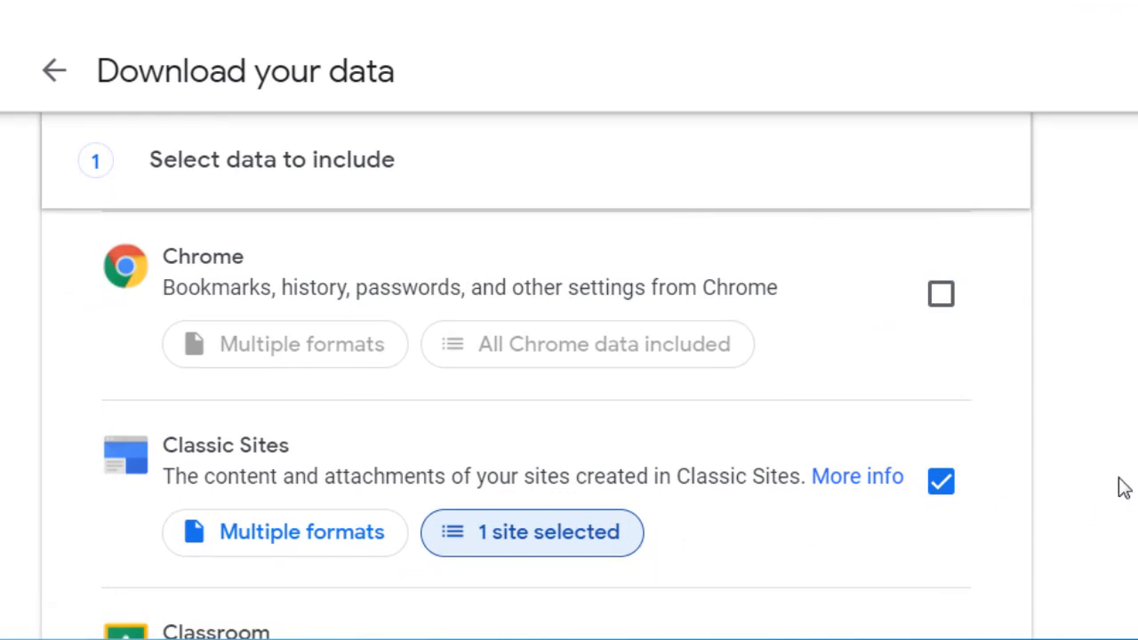
scroll(down, 3)
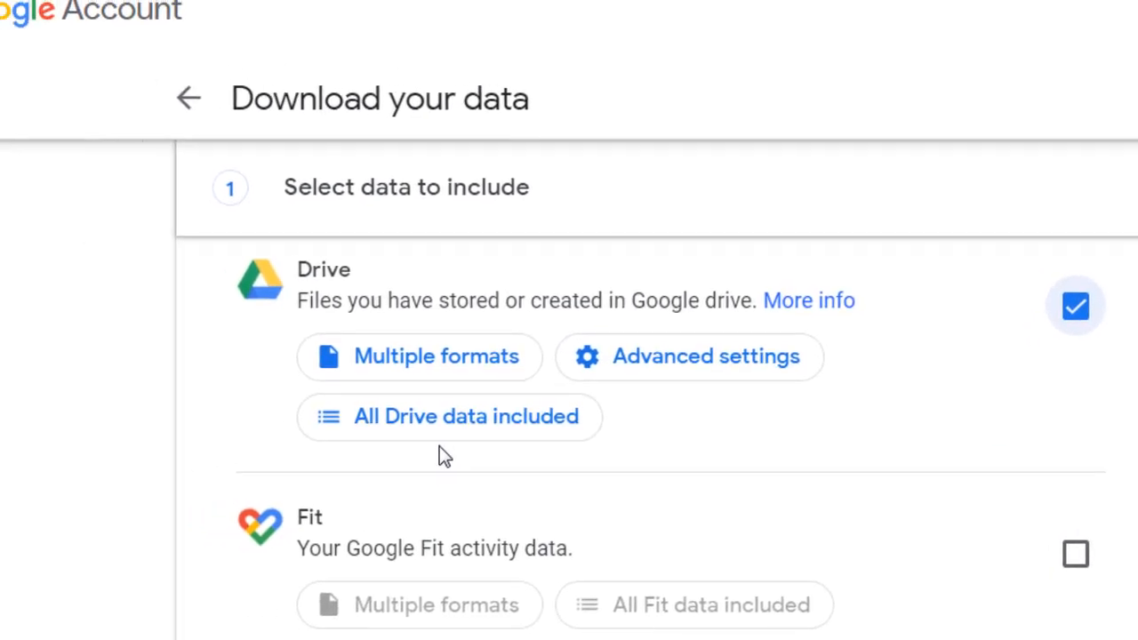
Clear all Drive folders from the export and tick the AP Literature folder
click(448, 416)
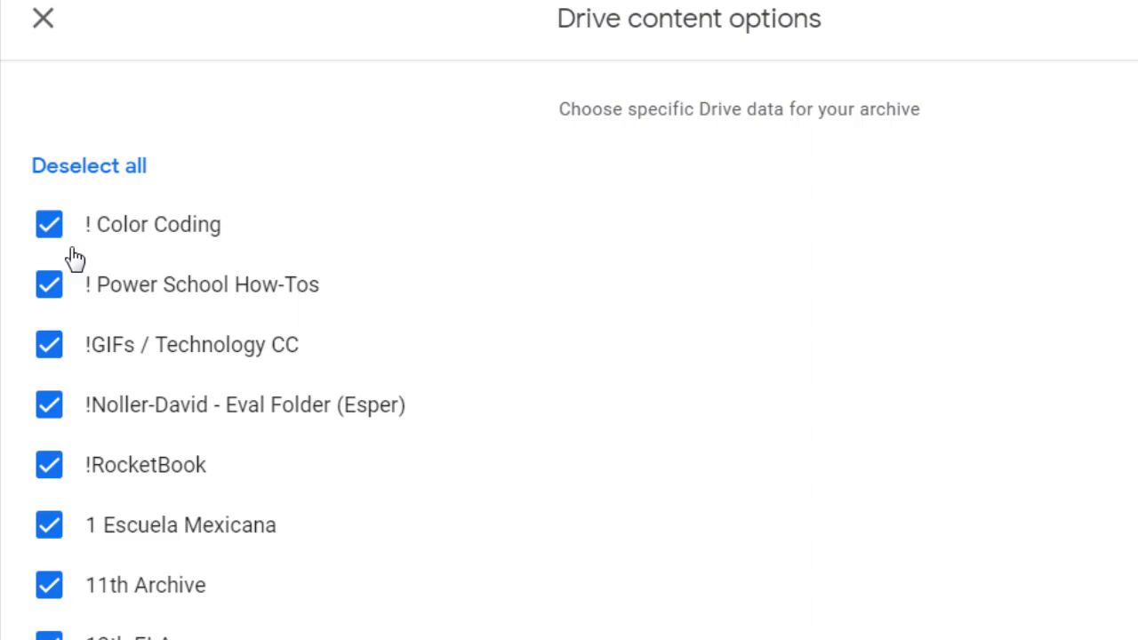
scroll(down, 3)
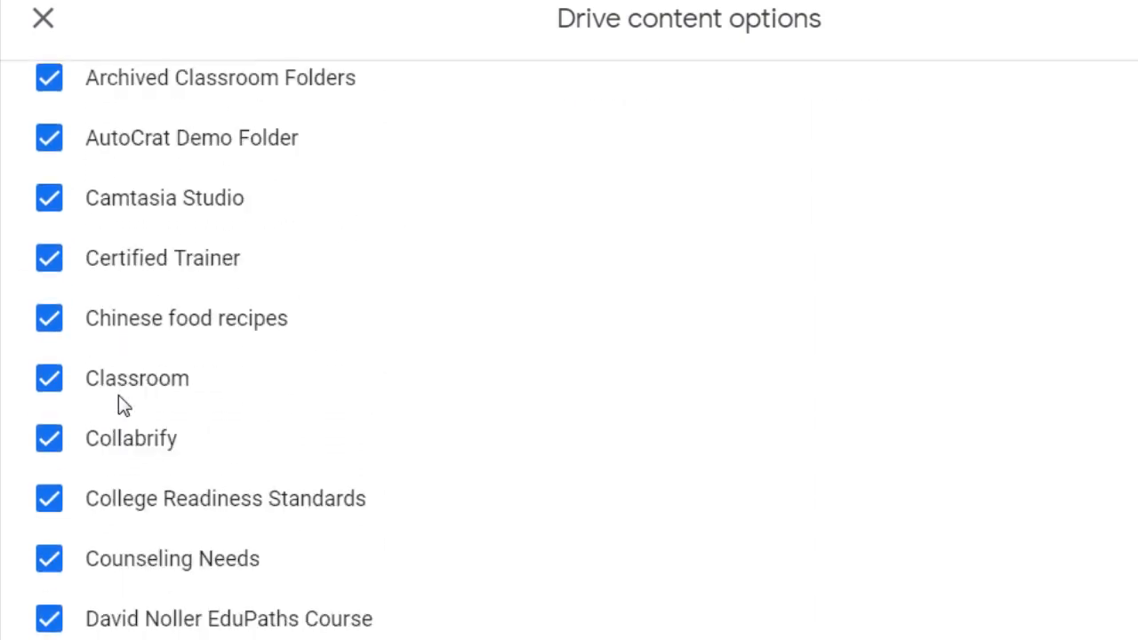
scroll(up, 3)
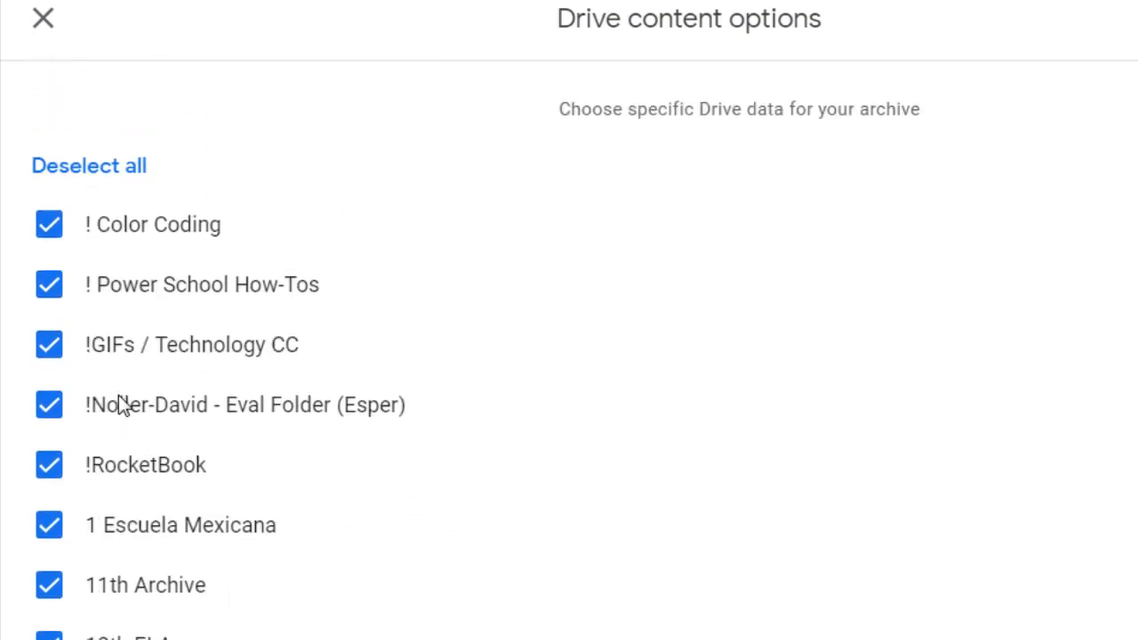
click(89, 165)
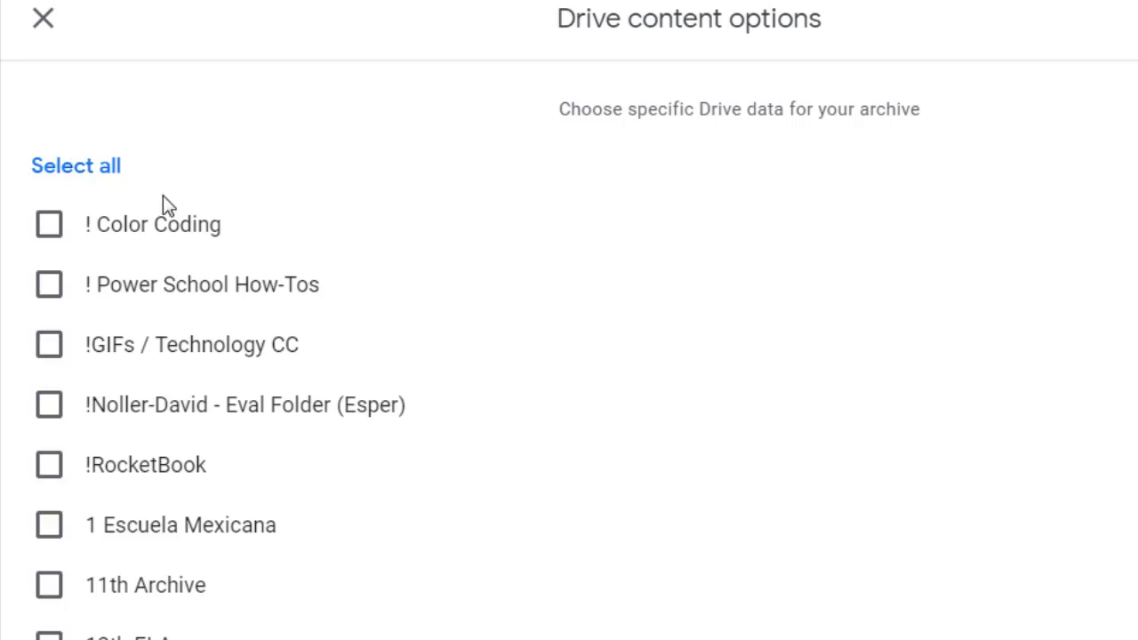
scroll(down, 3)
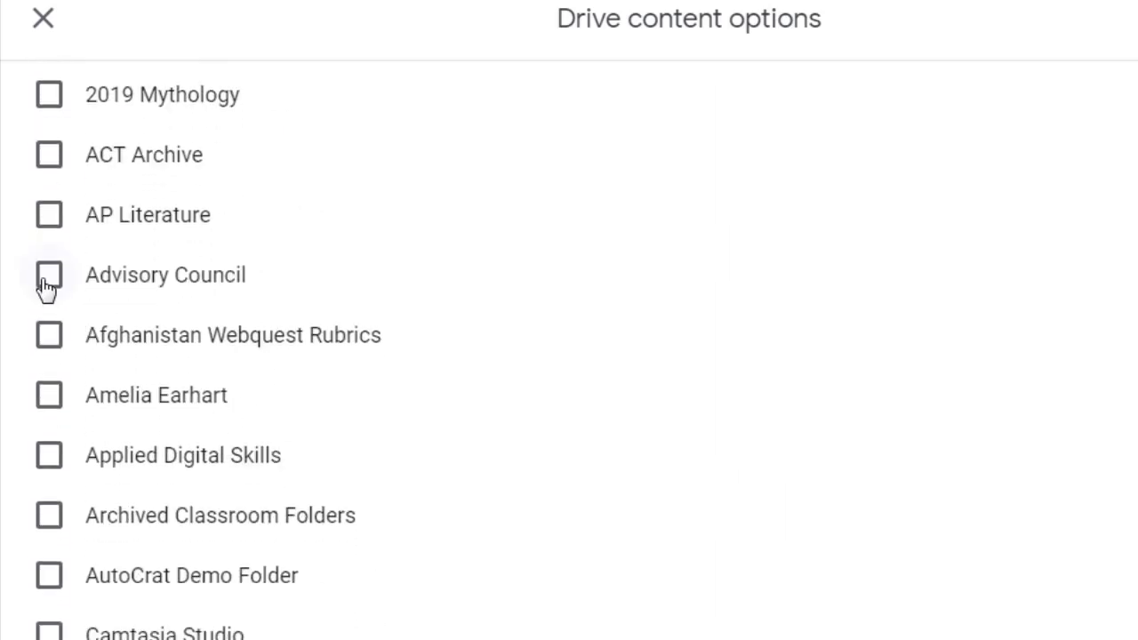
click(50, 213)
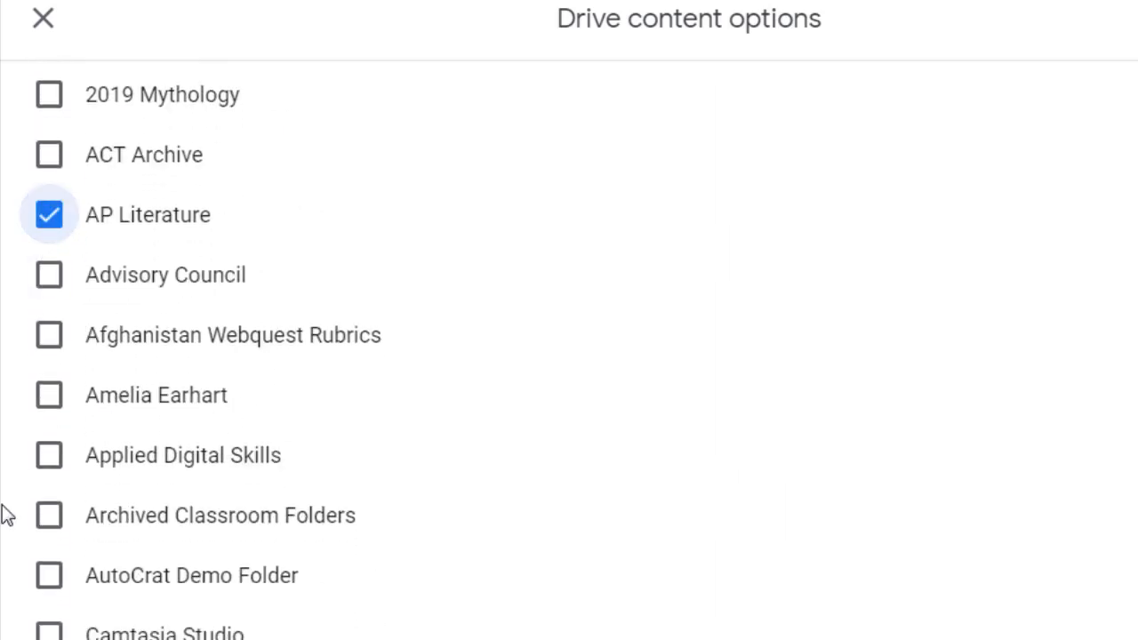
Confirm the three chosen Drive folders as the Drive export content
scroll(down, 3)
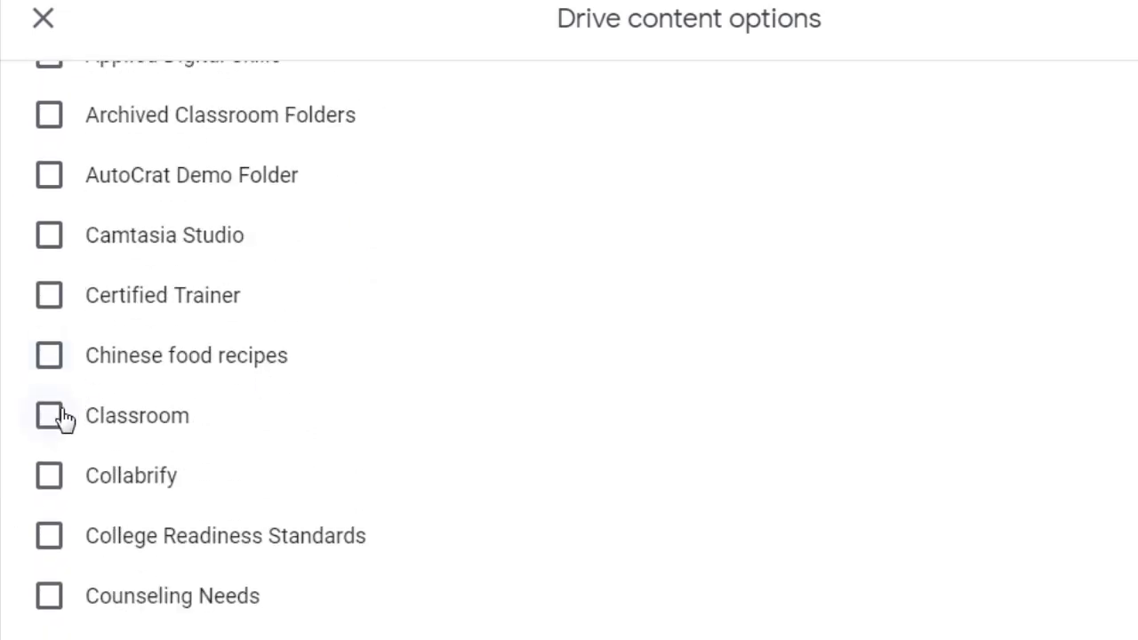
scroll(down, 3)
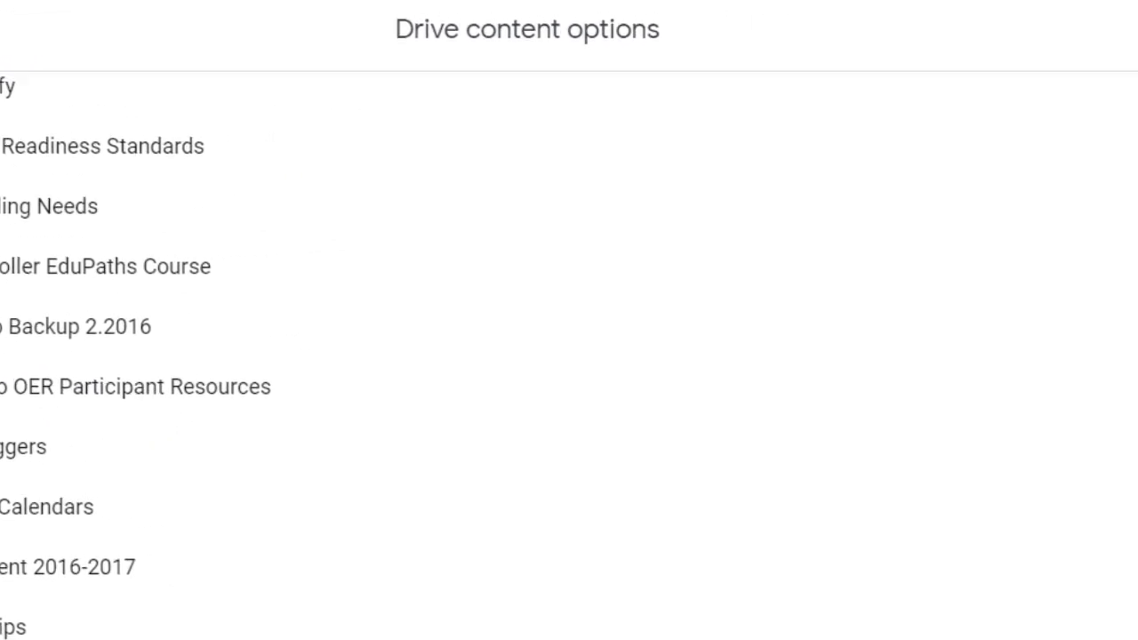
scroll(down, 3)
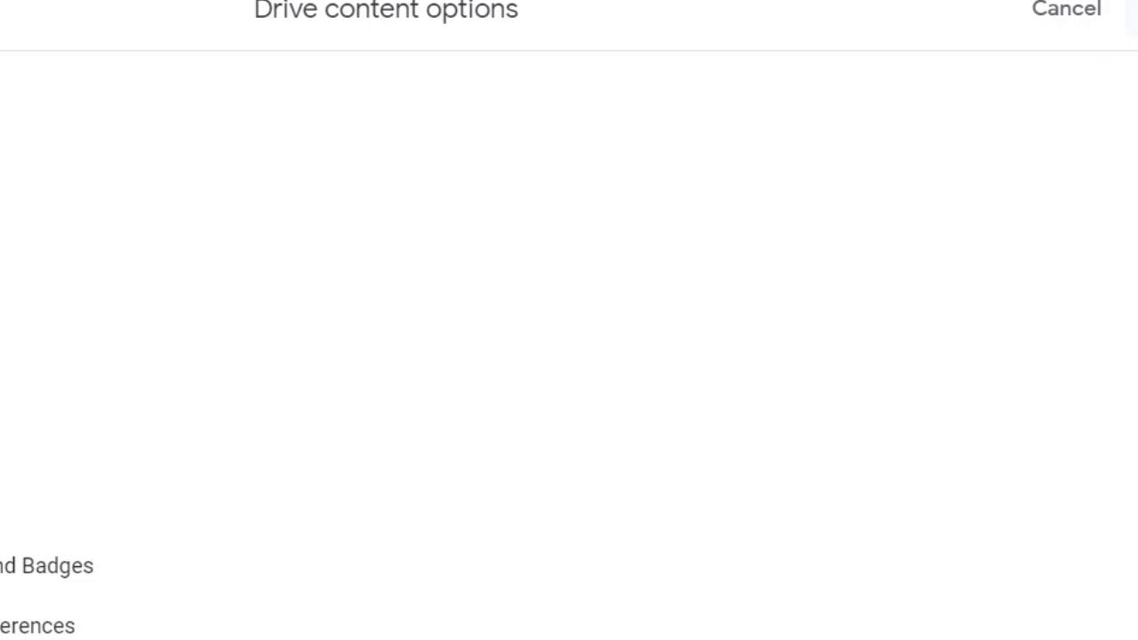
click(1066, 9)
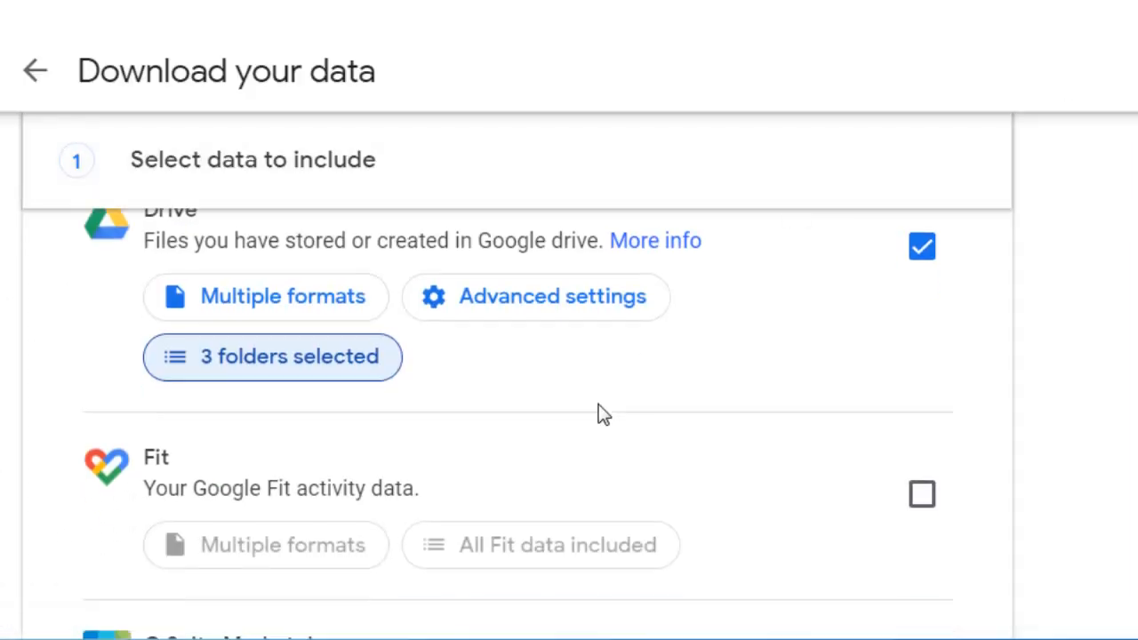
scroll(down, 3)
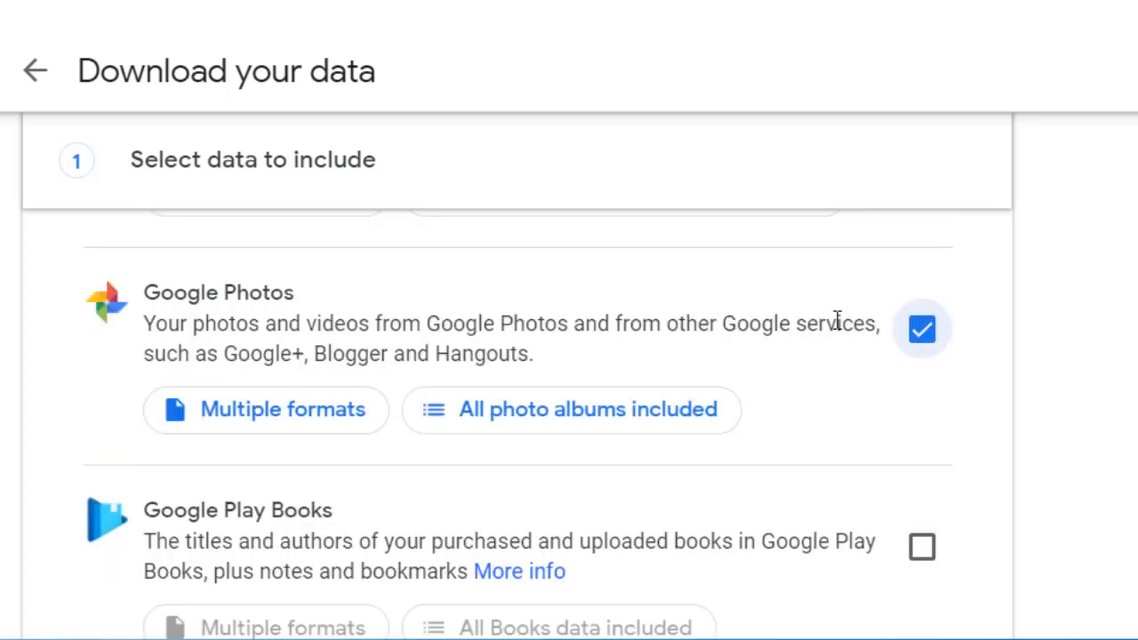
Clear all Google Photos albums and include only a specific album
click(571, 409)
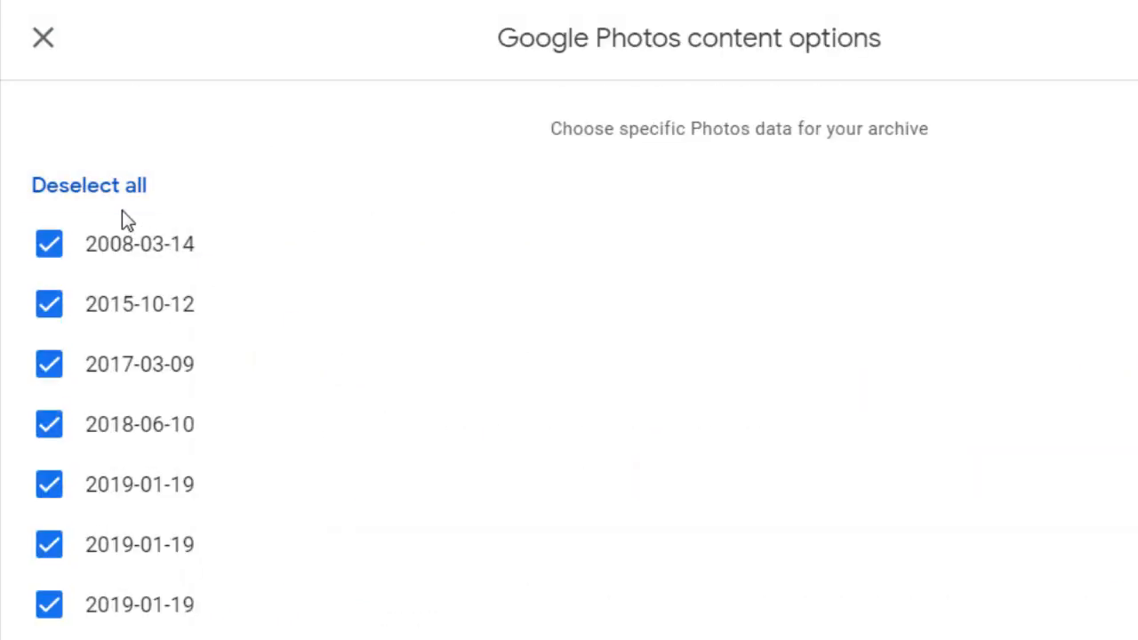
click(89, 185)
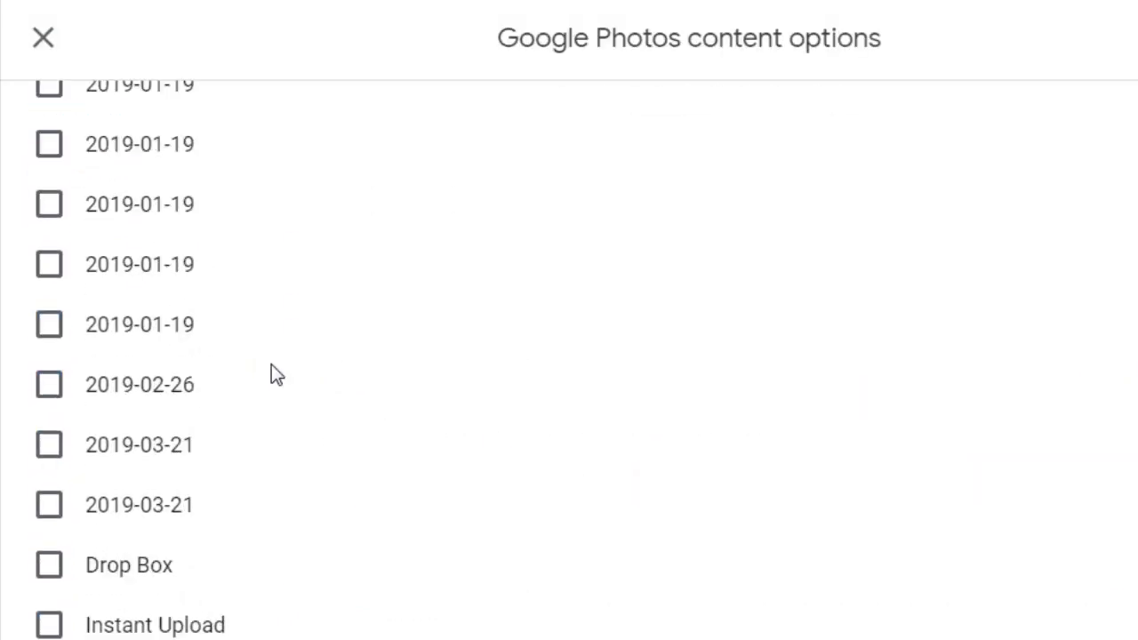
click(43, 37)
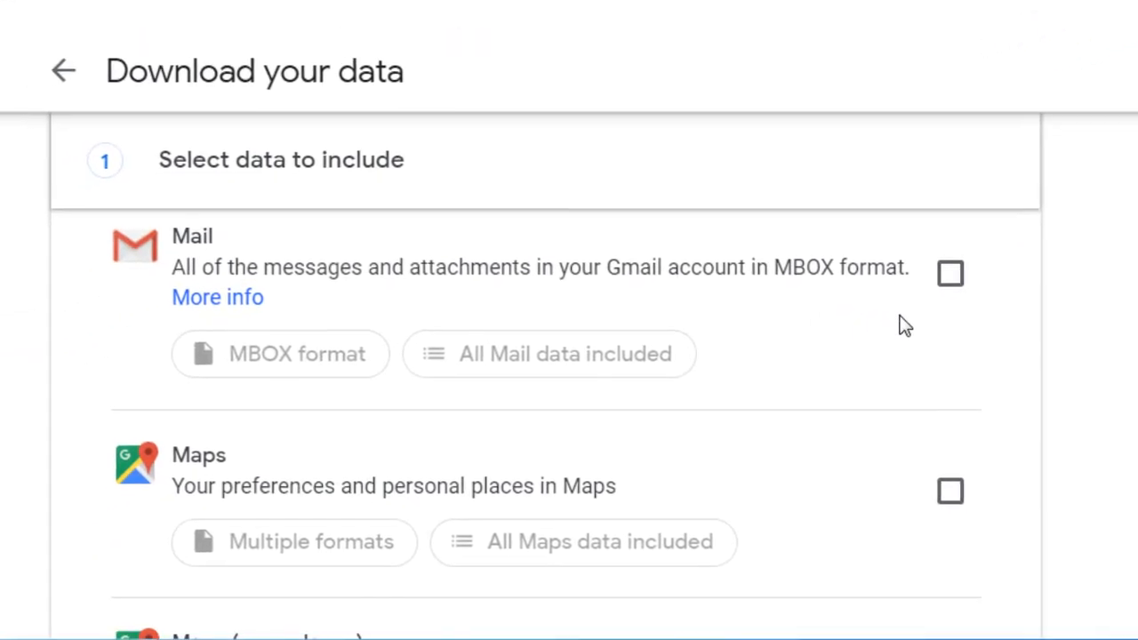
mouse_move(949, 285)
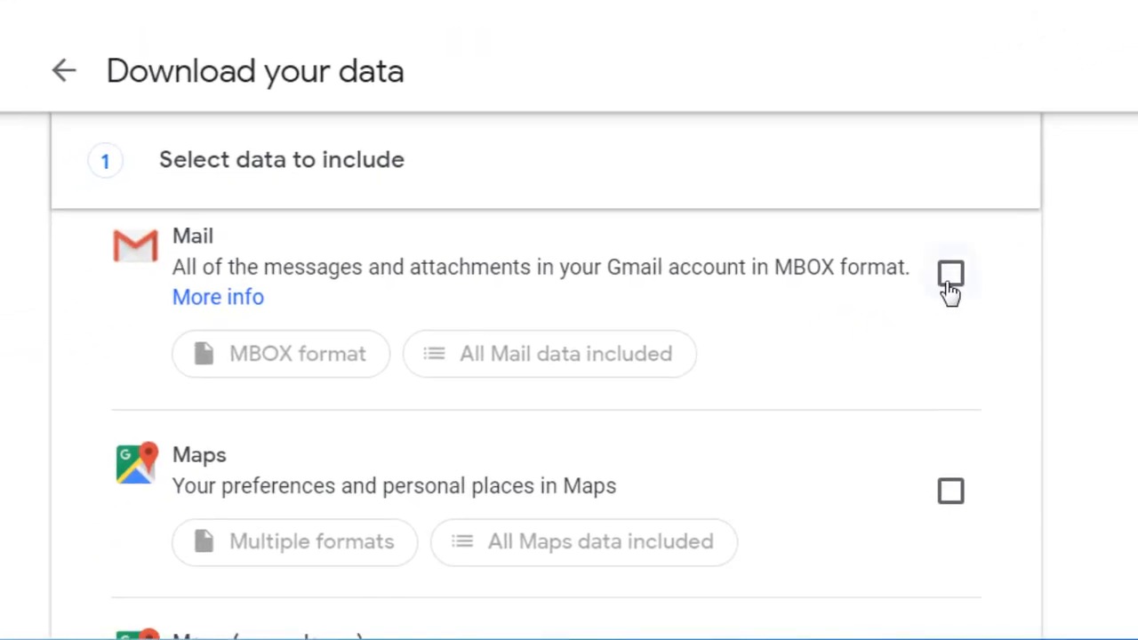
scroll(down, 3)
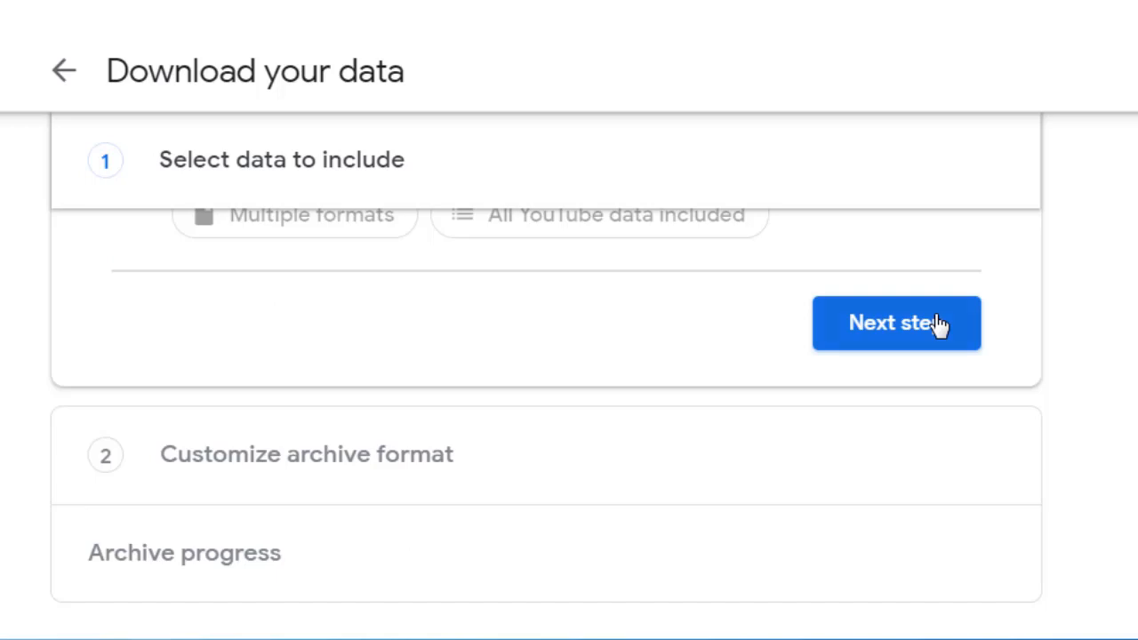
Proceed to format settings: one-time archive, download link via email, .zip split at 2GB
click(896, 323)
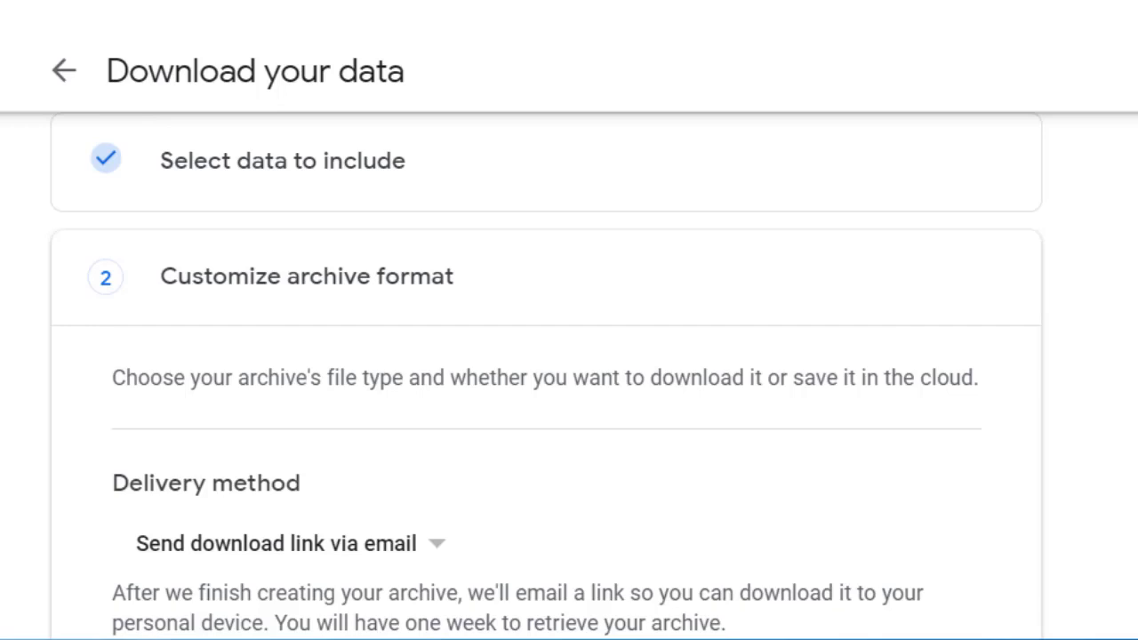
scroll(down, 3)
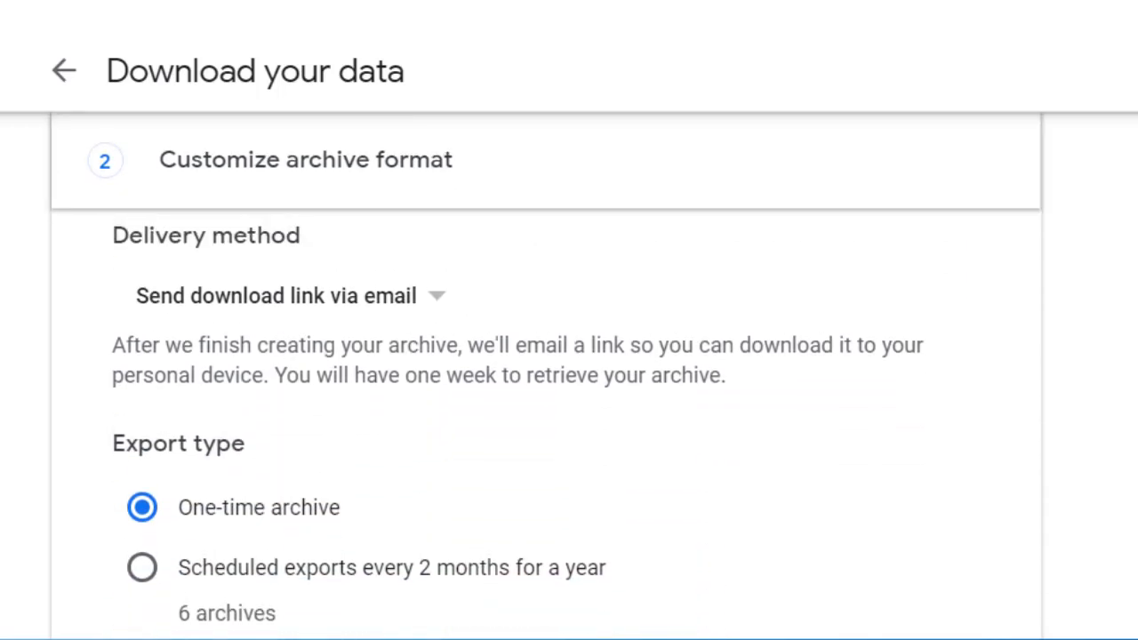
scroll(up, 3)
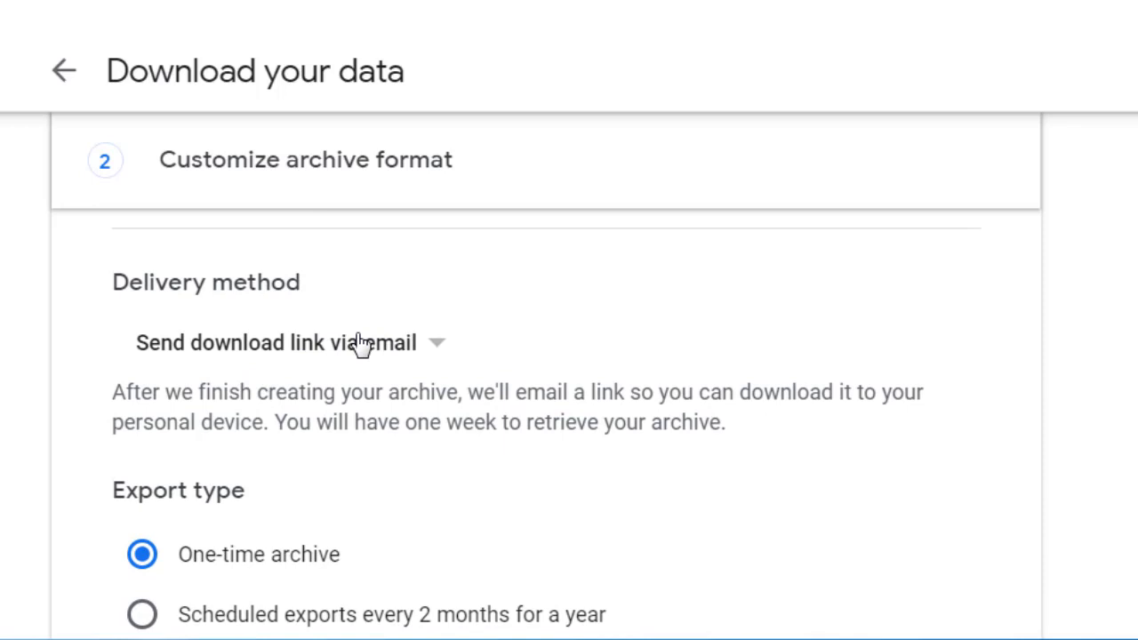
scroll(down, 3)
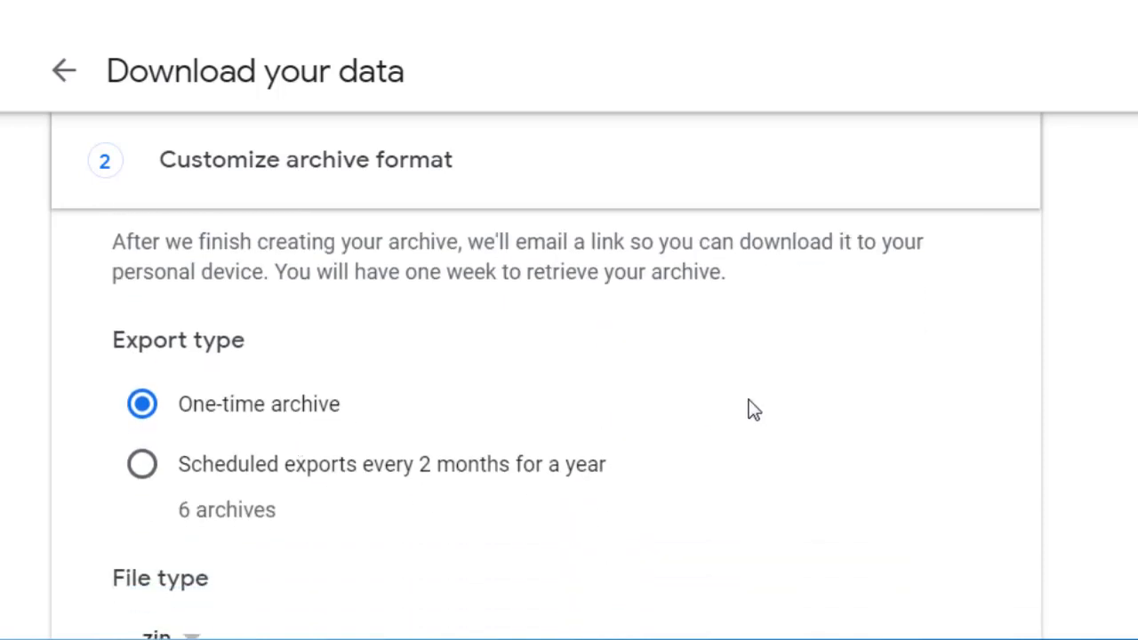
scroll(down, 3)
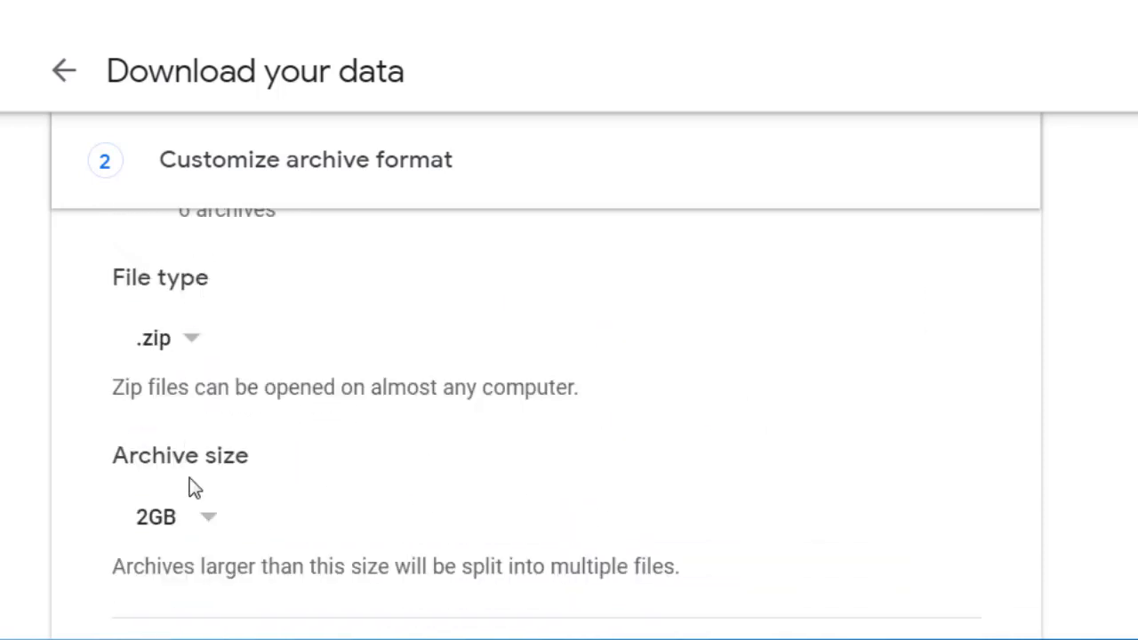
mouse_move(524, 484)
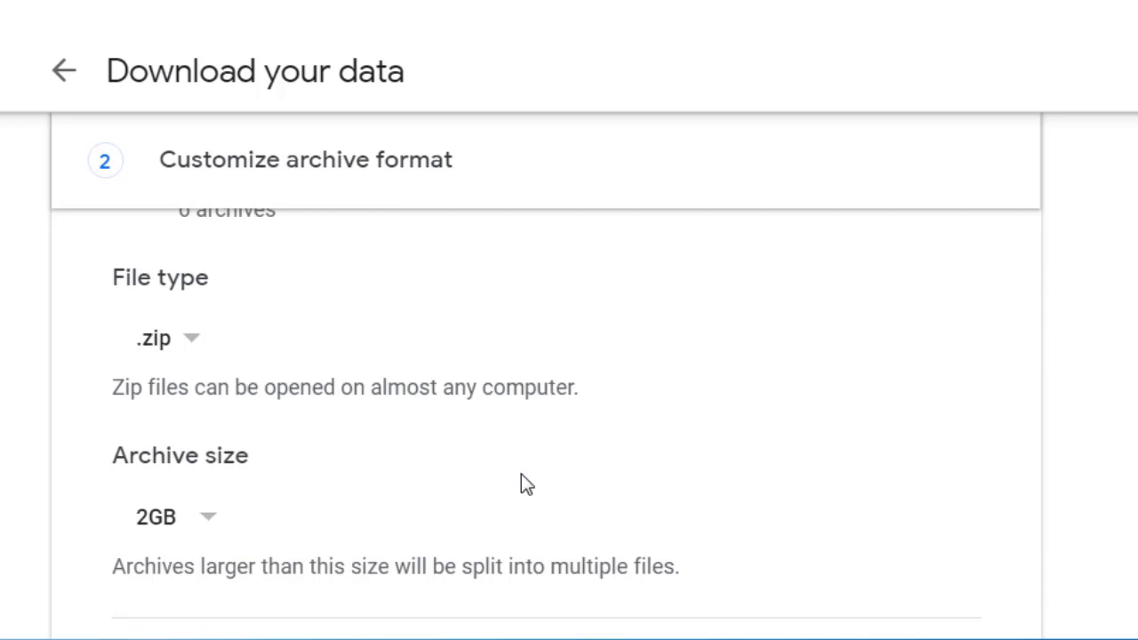
mouse_move(347, 524)
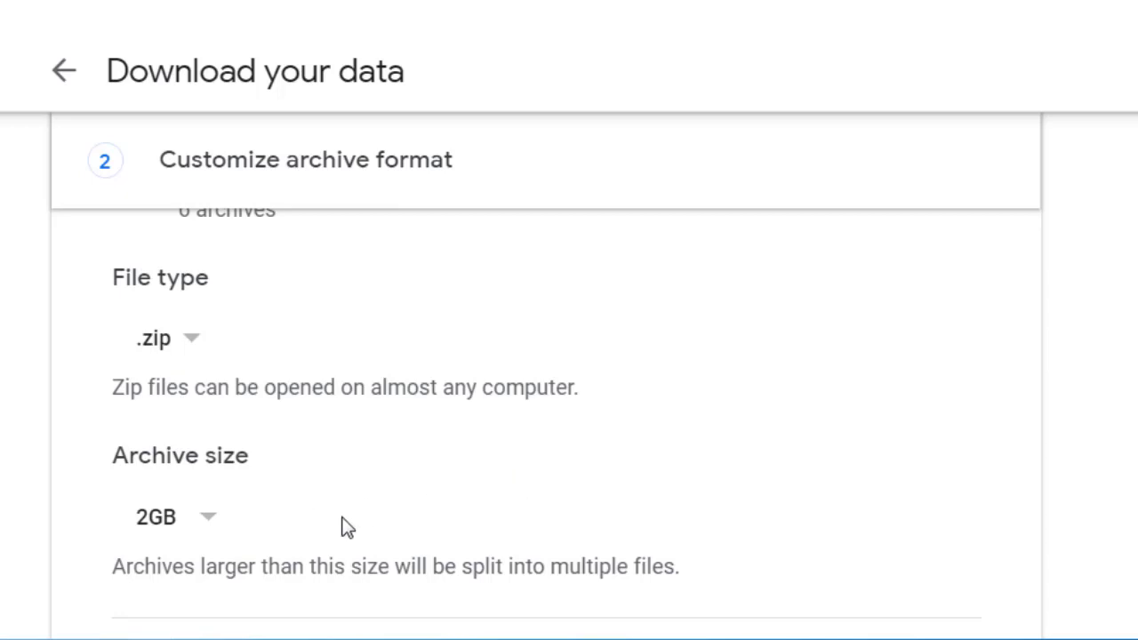
mouse_move(423, 519)
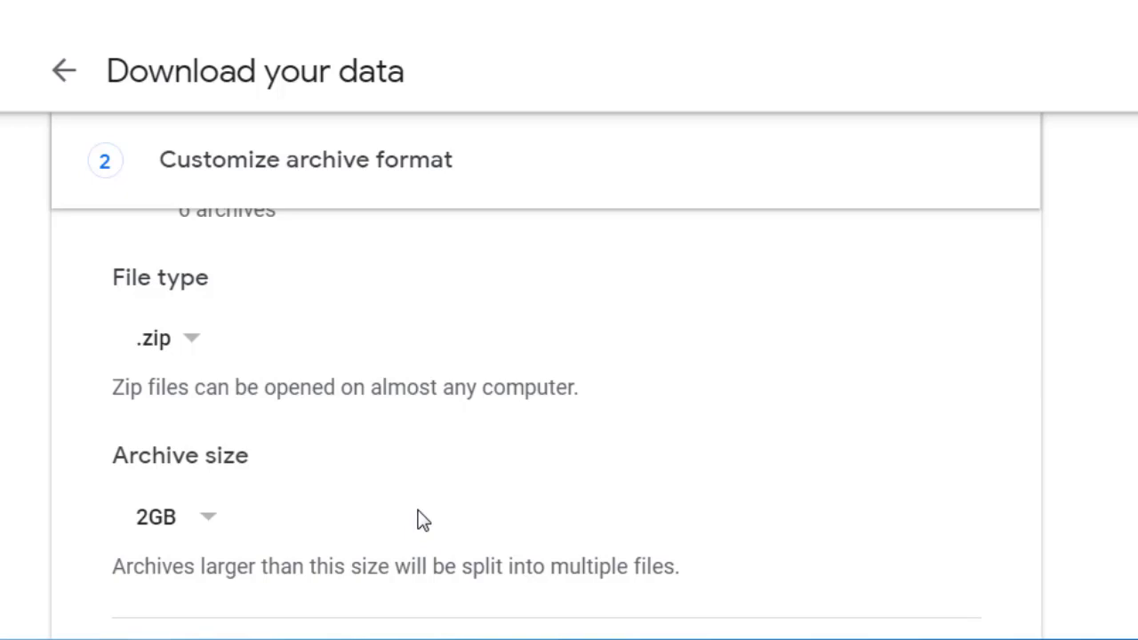
mouse_move(423, 519)
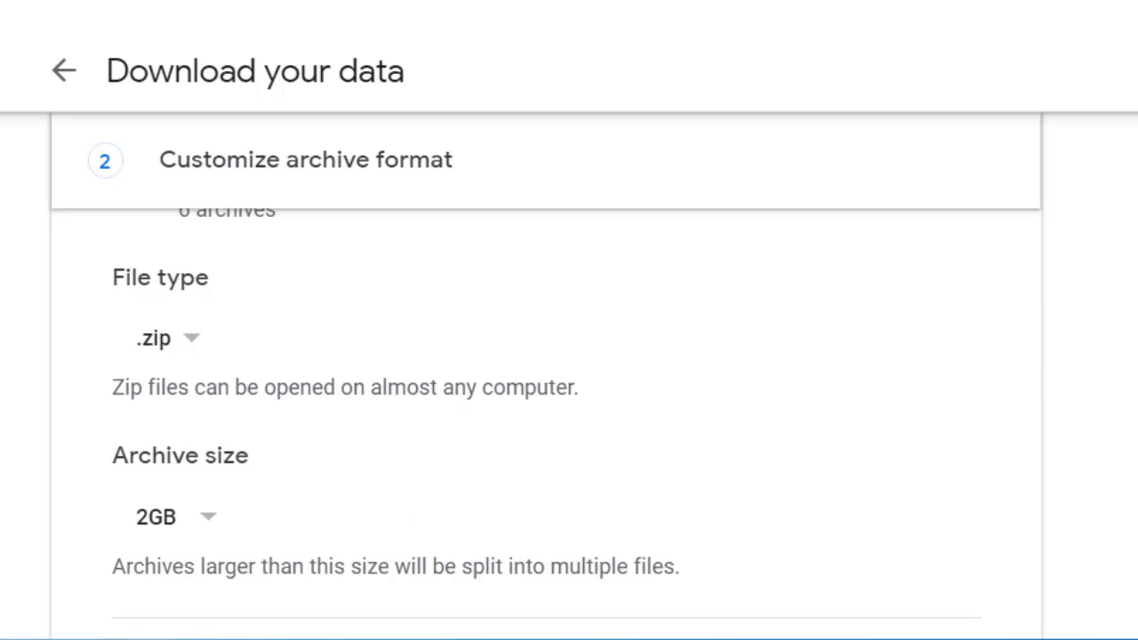
scroll(down, 3)
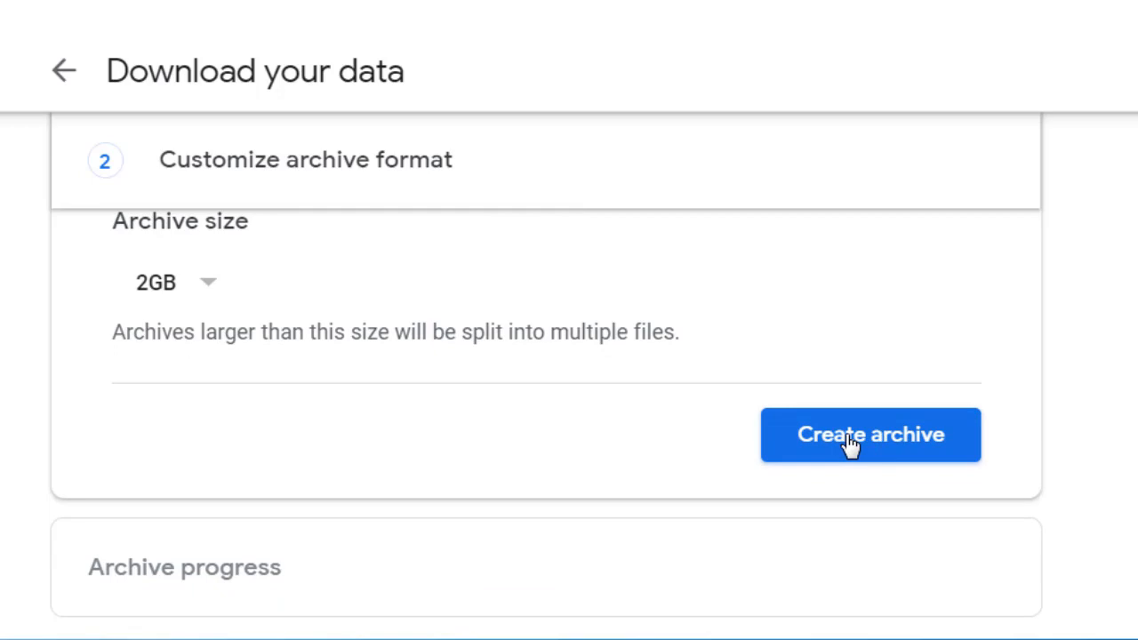
Start creating the archive of the 3 selected products
click(871, 434)
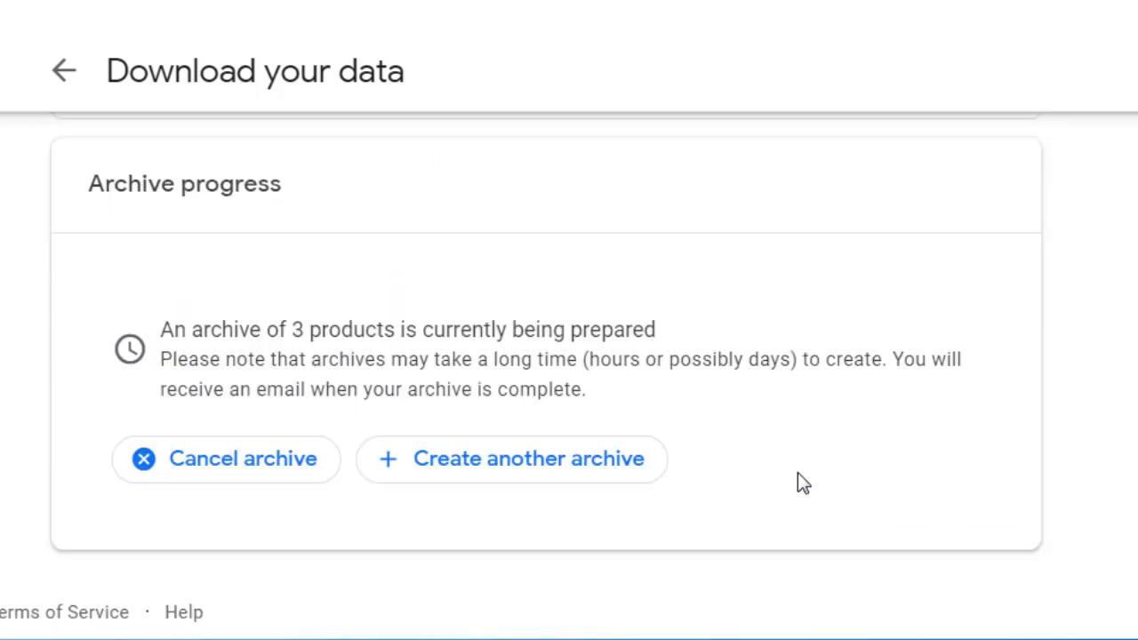
mouse_move(263, 359)
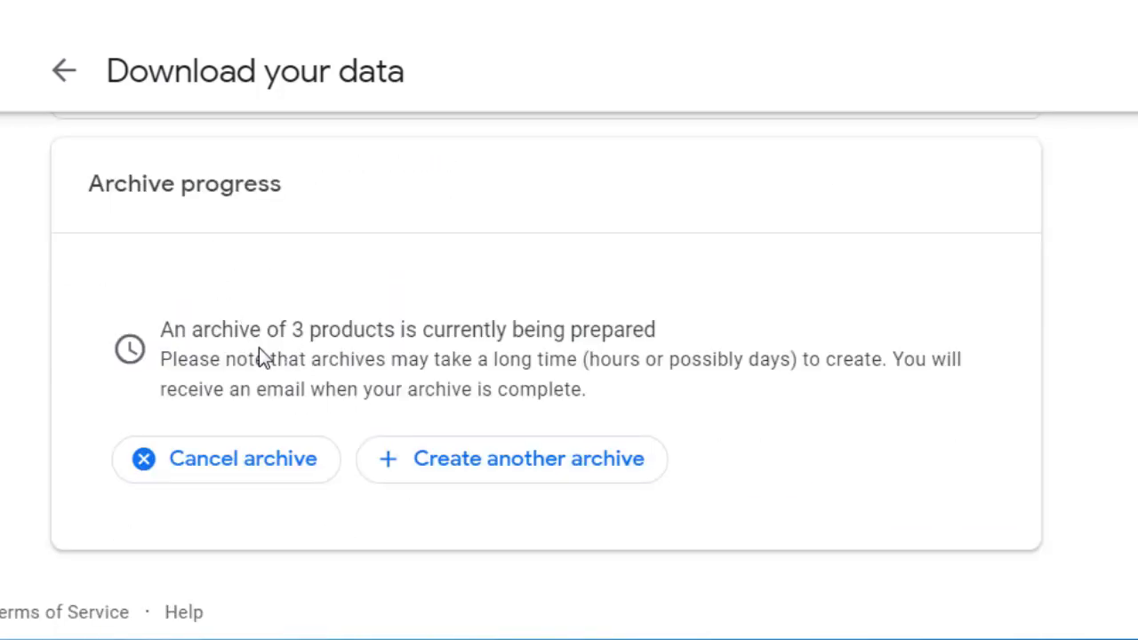
mouse_move(548, 341)
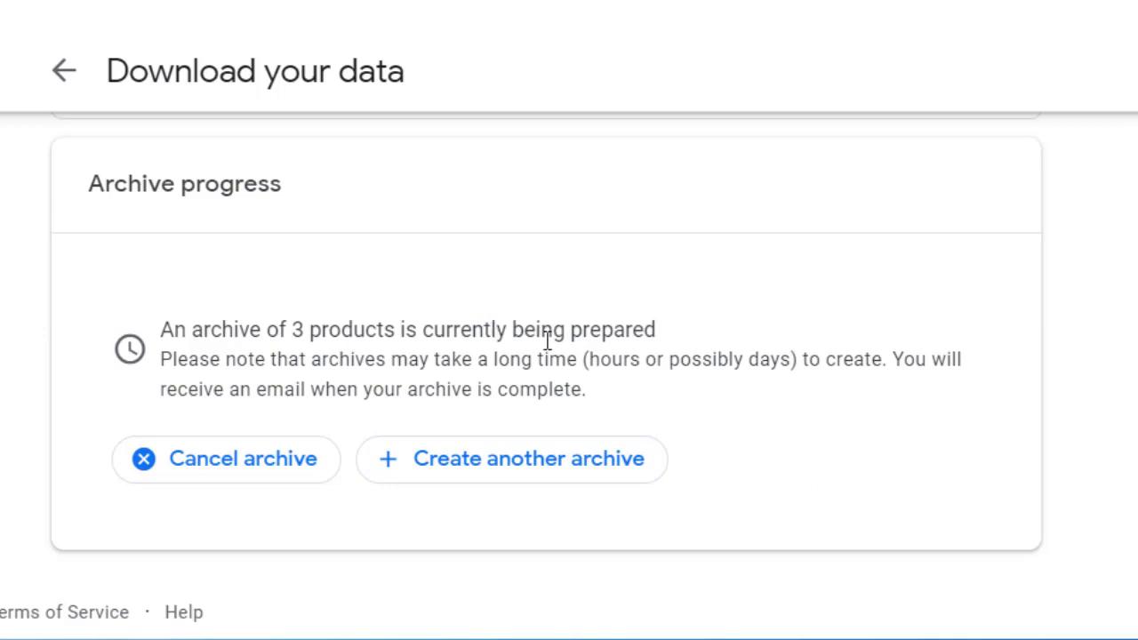
mouse_move(459, 382)
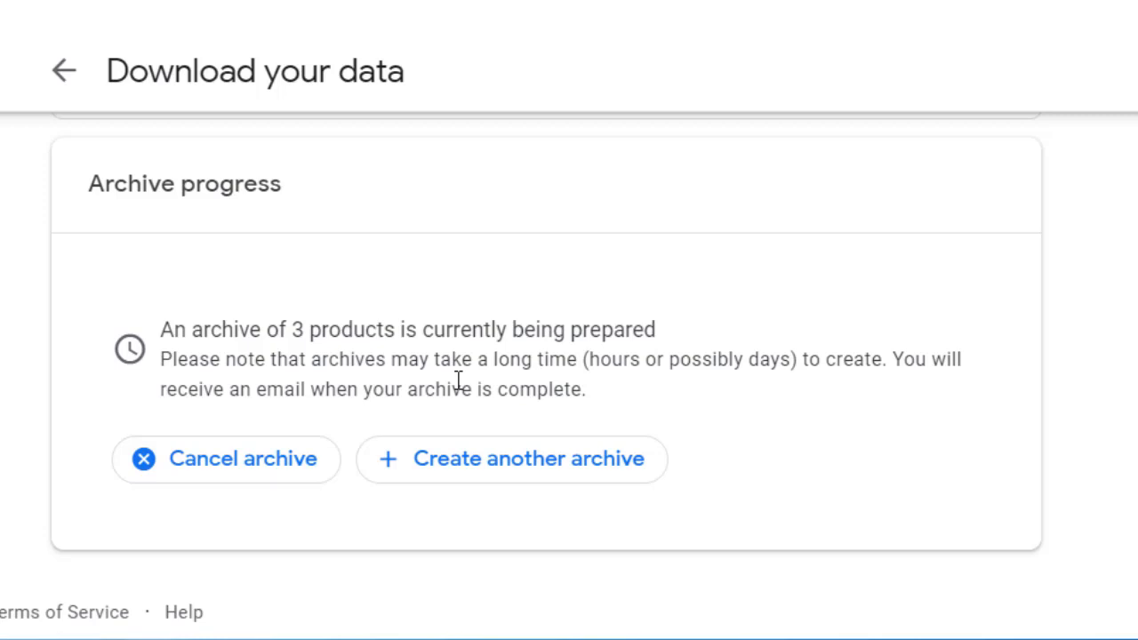
mouse_move(604, 399)
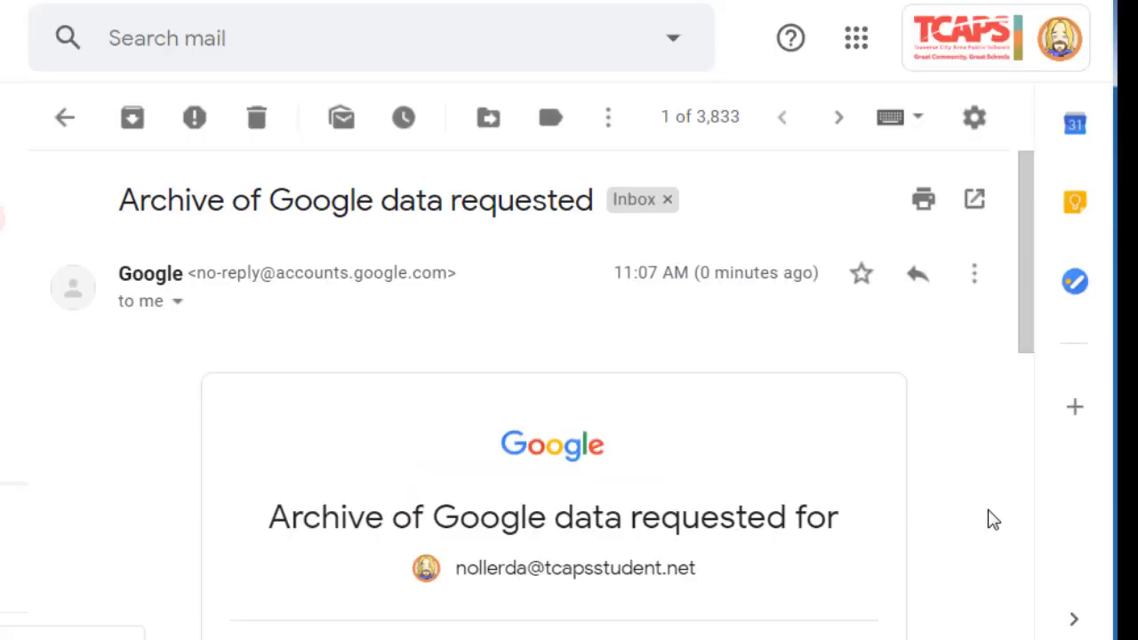
Review the archive-request account activity from the Gmail notice and confirm it is recognised
scroll(down, 3)
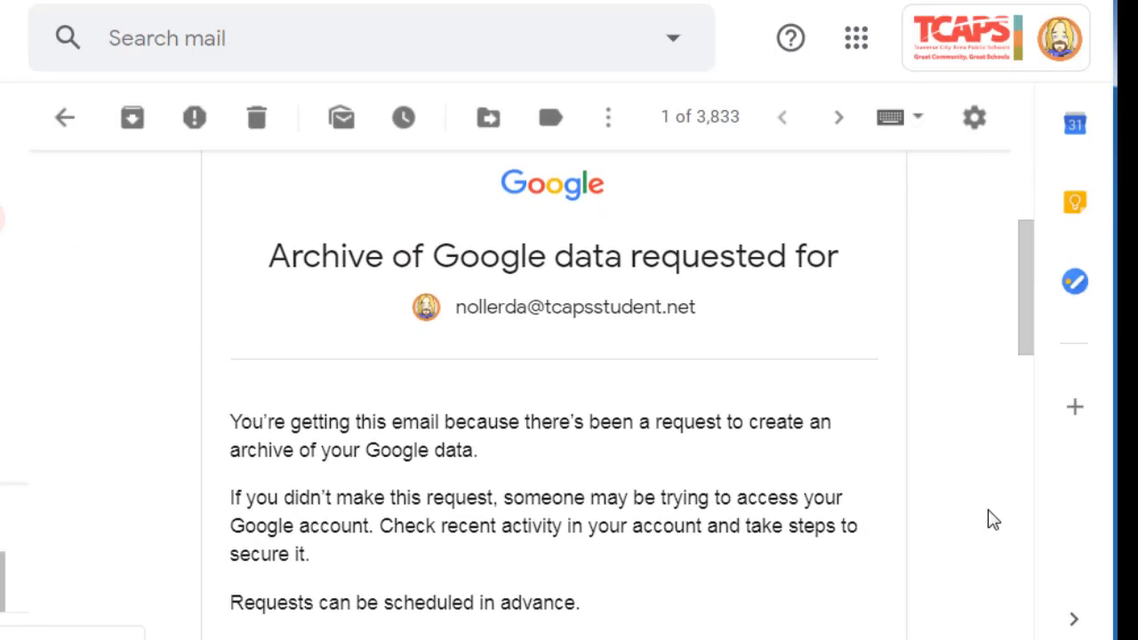
scroll(down, 3)
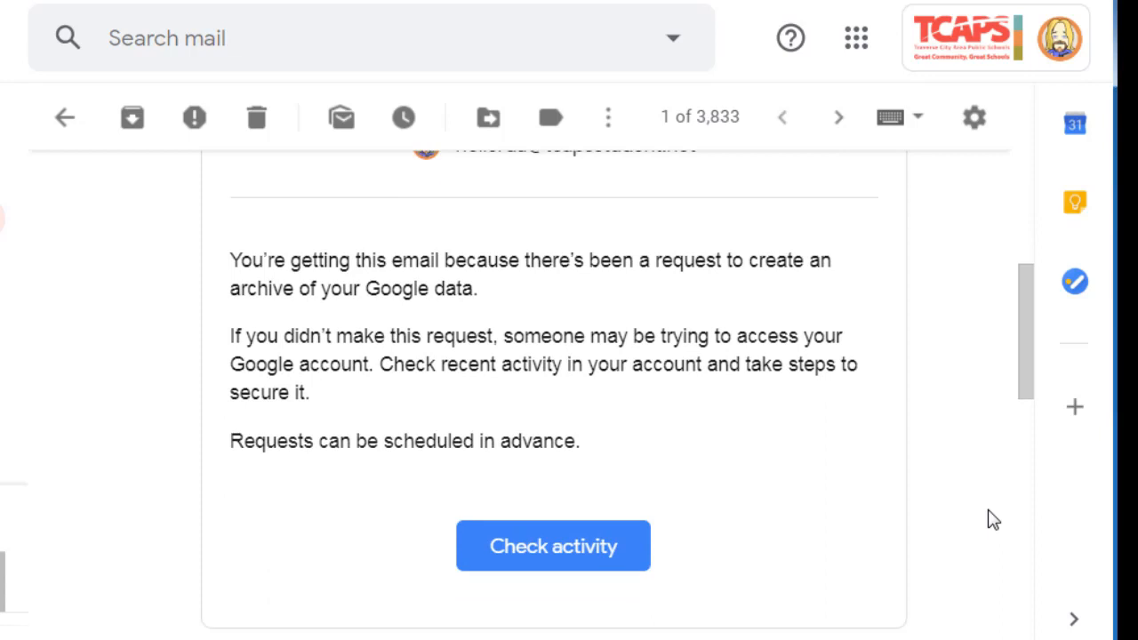
scroll(up, 3)
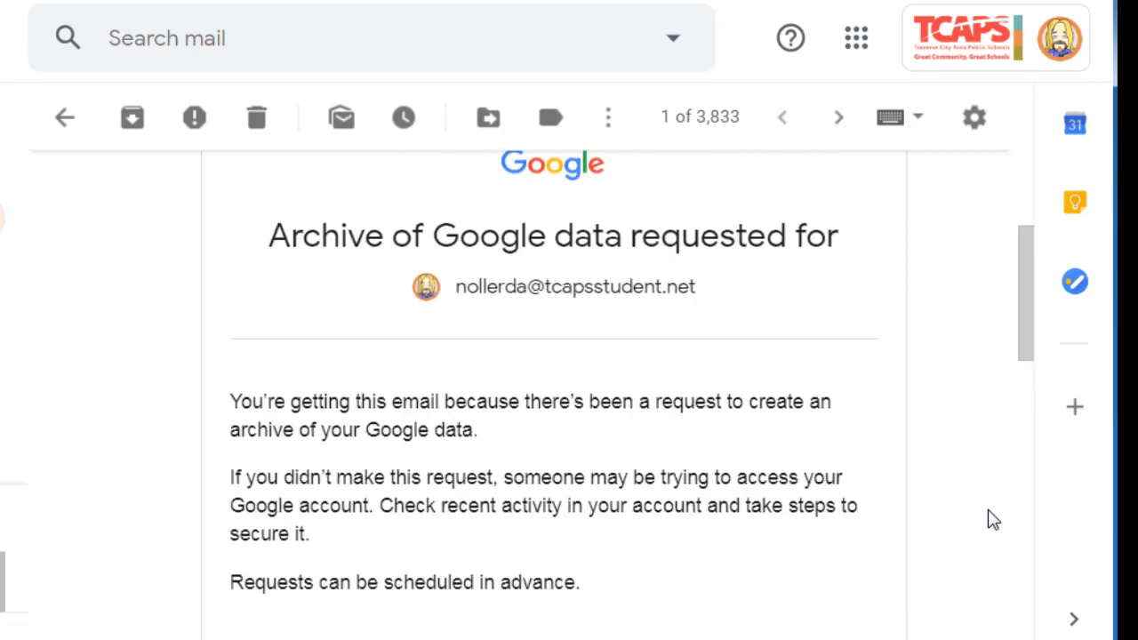
scroll(down, 3)
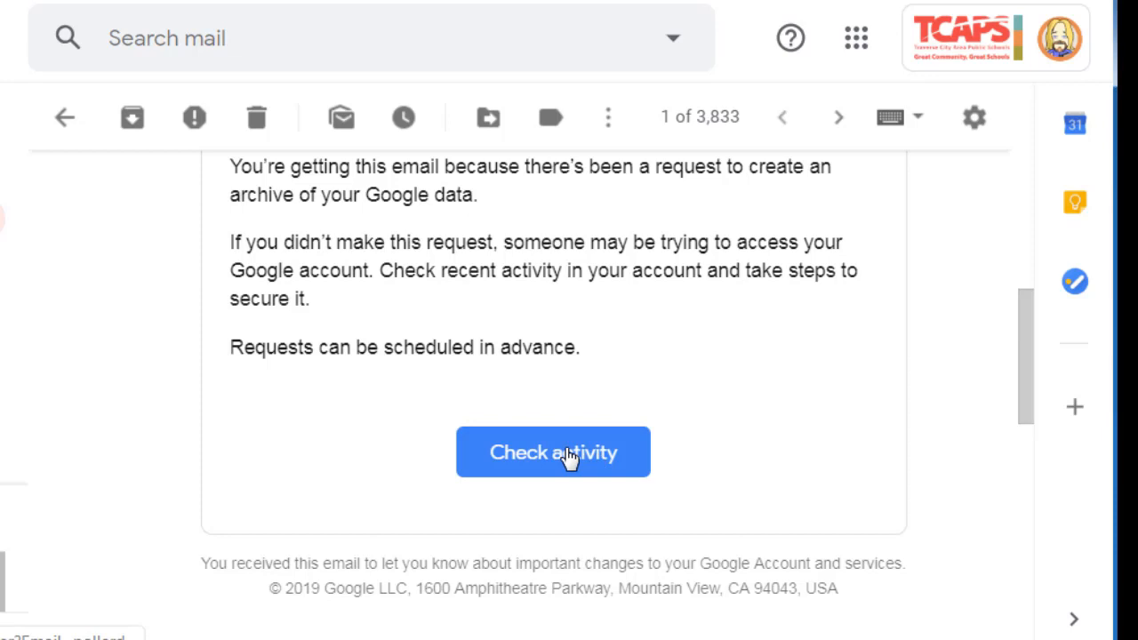
click(551, 452)
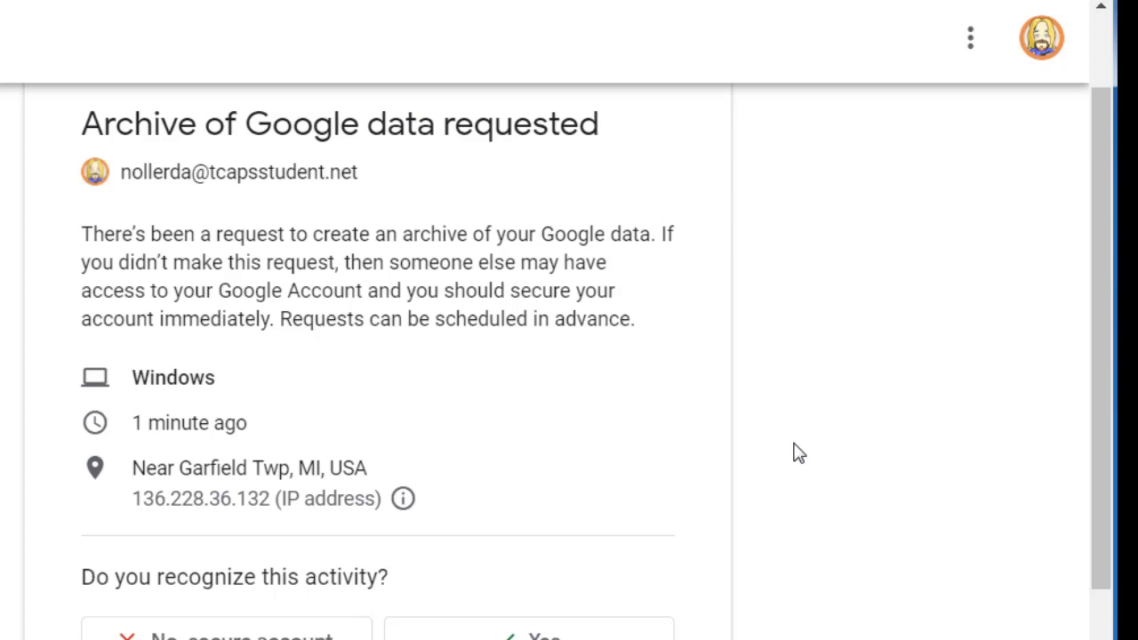
click(526, 637)
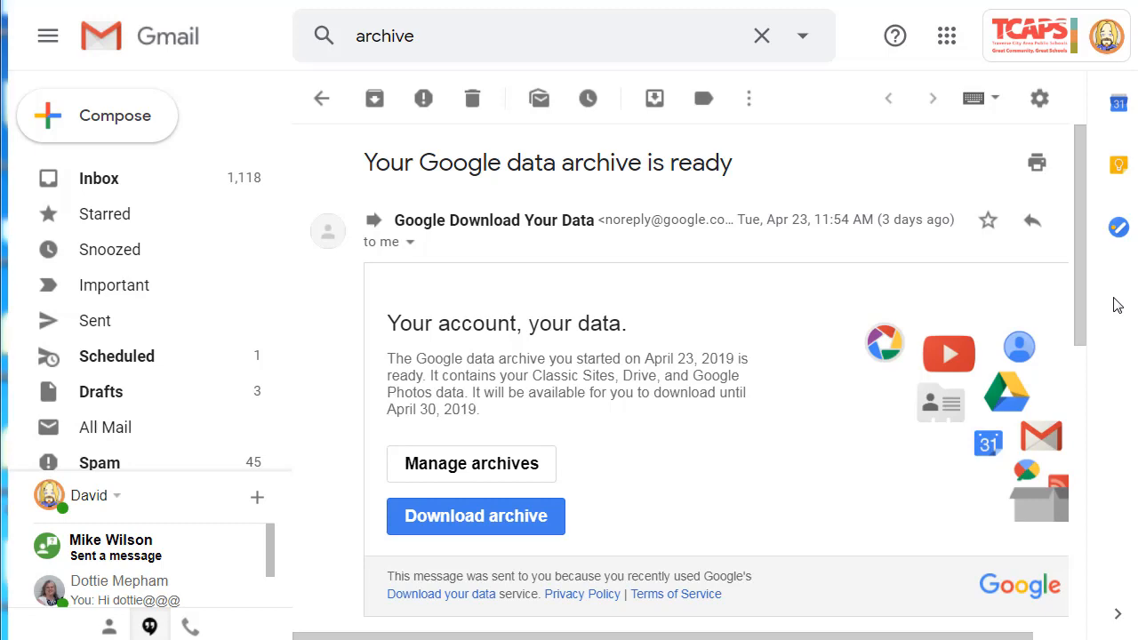
Download the ready archive zip to the Desktop and show it in its folder
click(477, 515)
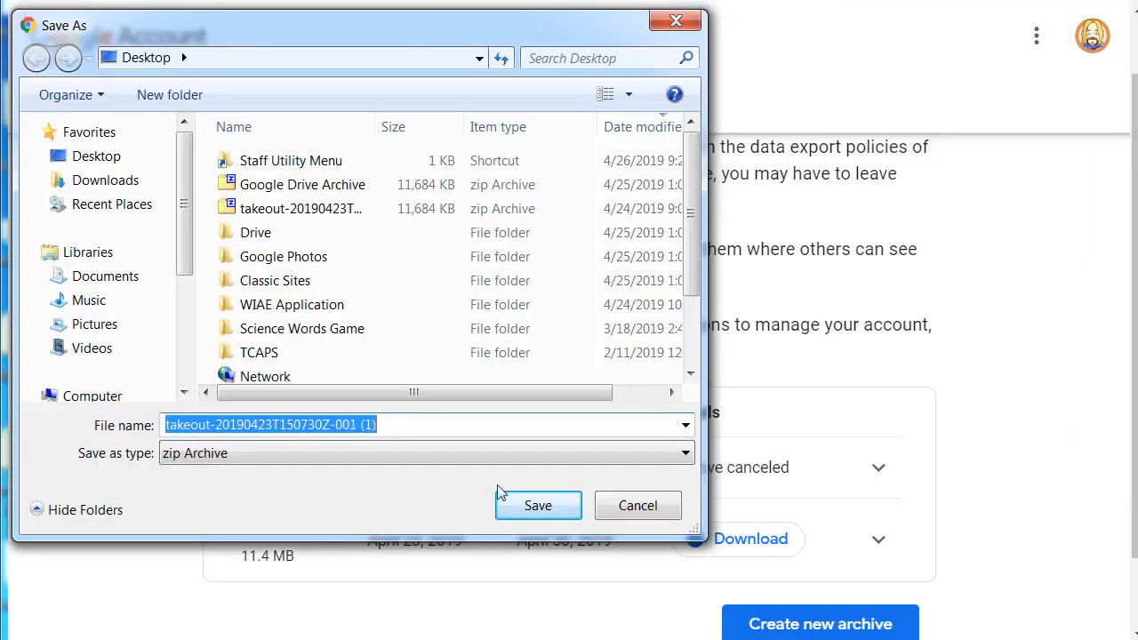
mouse_move(436, 453)
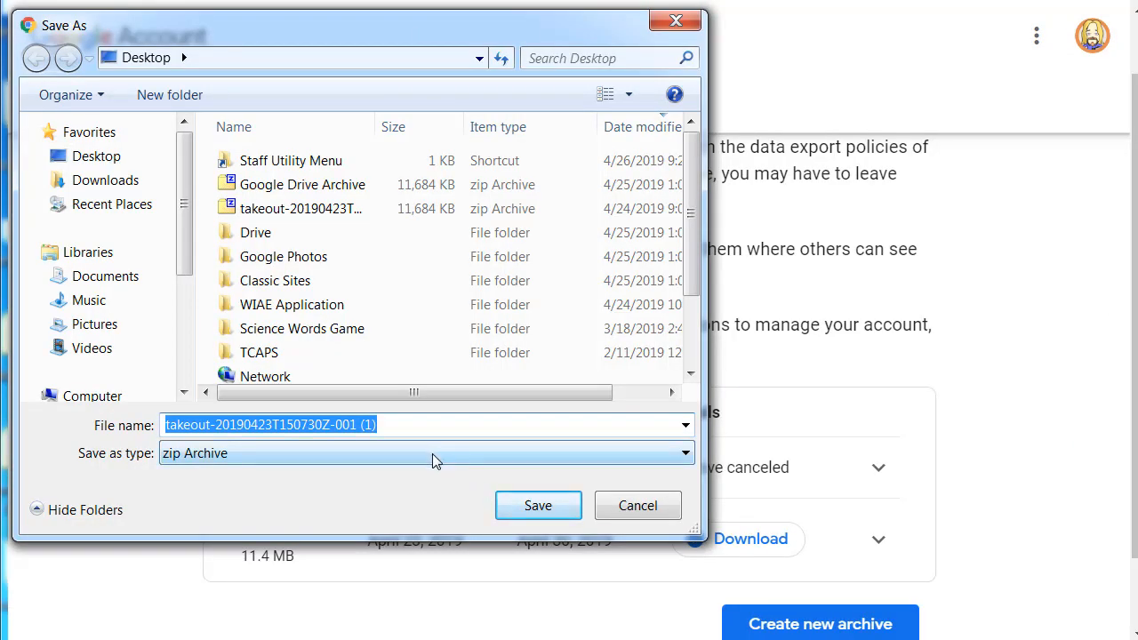
click(536, 505)
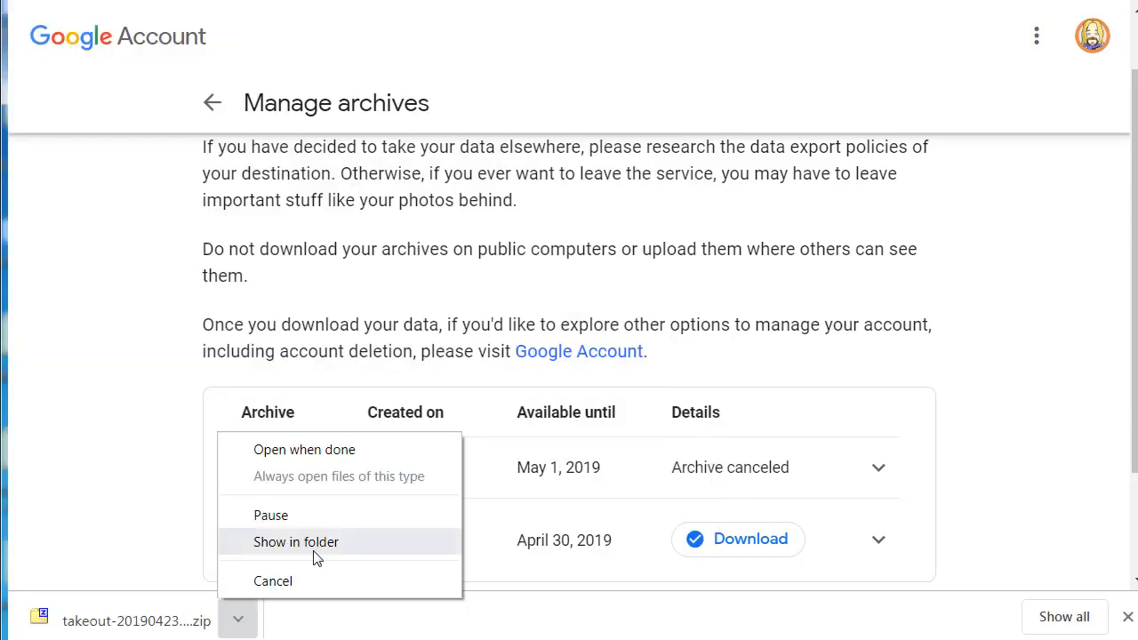
mouse_move(318, 544)
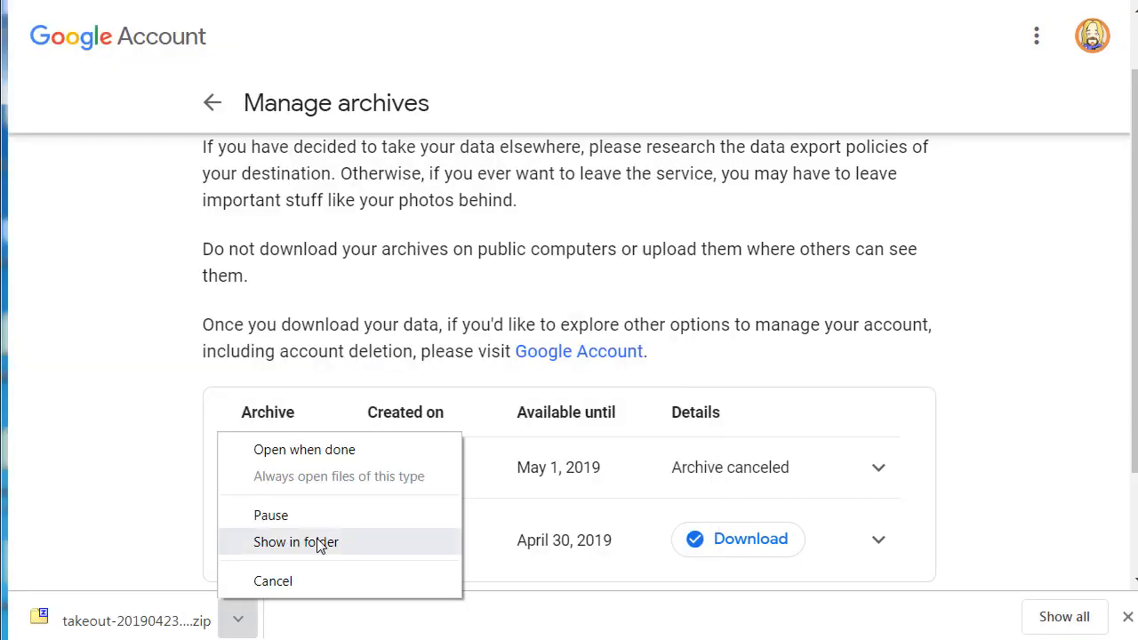
click(296, 540)
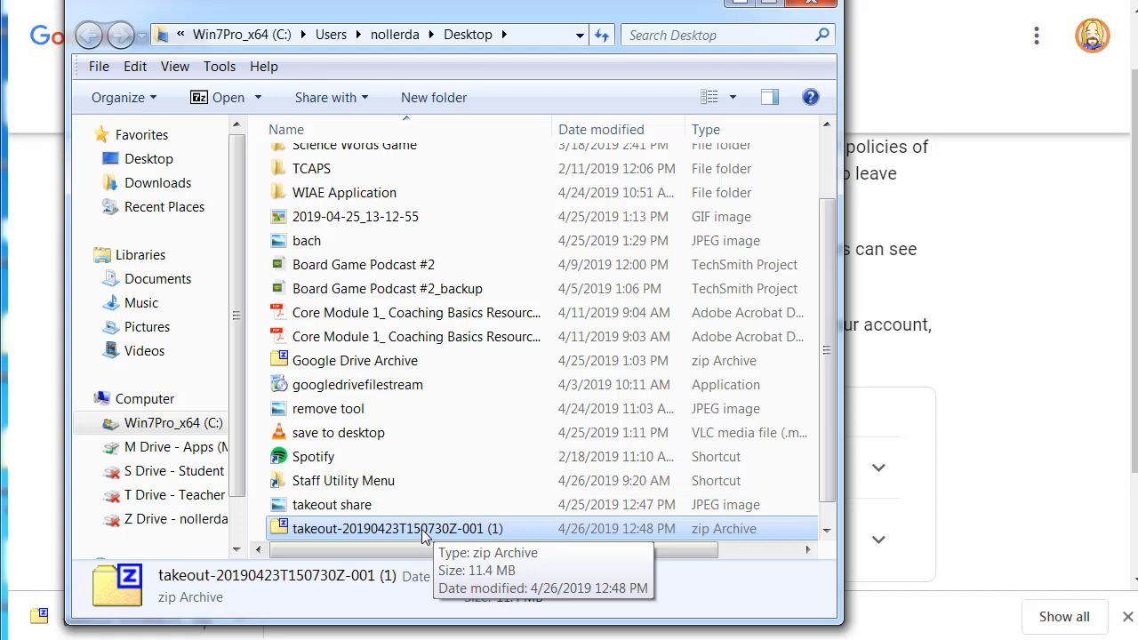
Extract the Takeout folder from the zip in 7-Zip to the Desktop
double_click(396, 528)
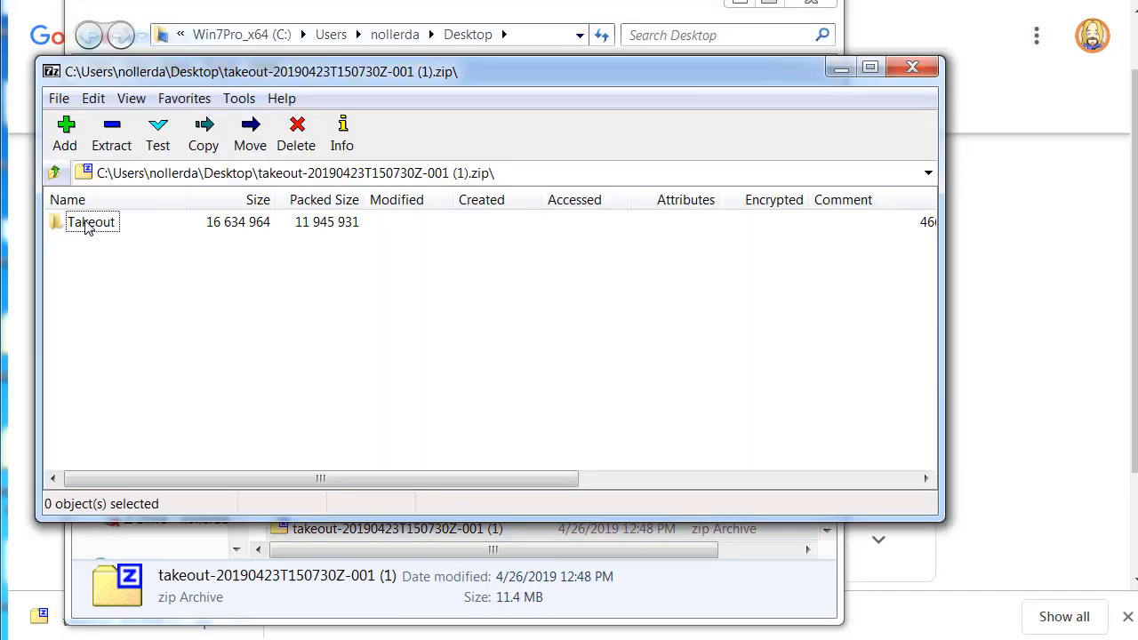
click(92, 220)
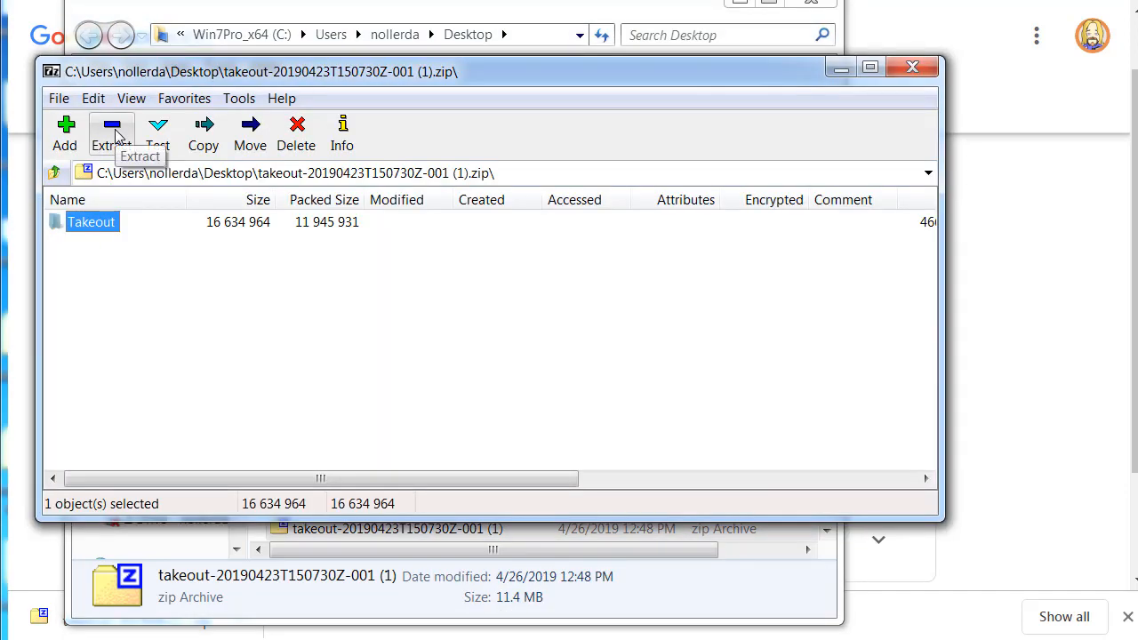
click(202, 133)
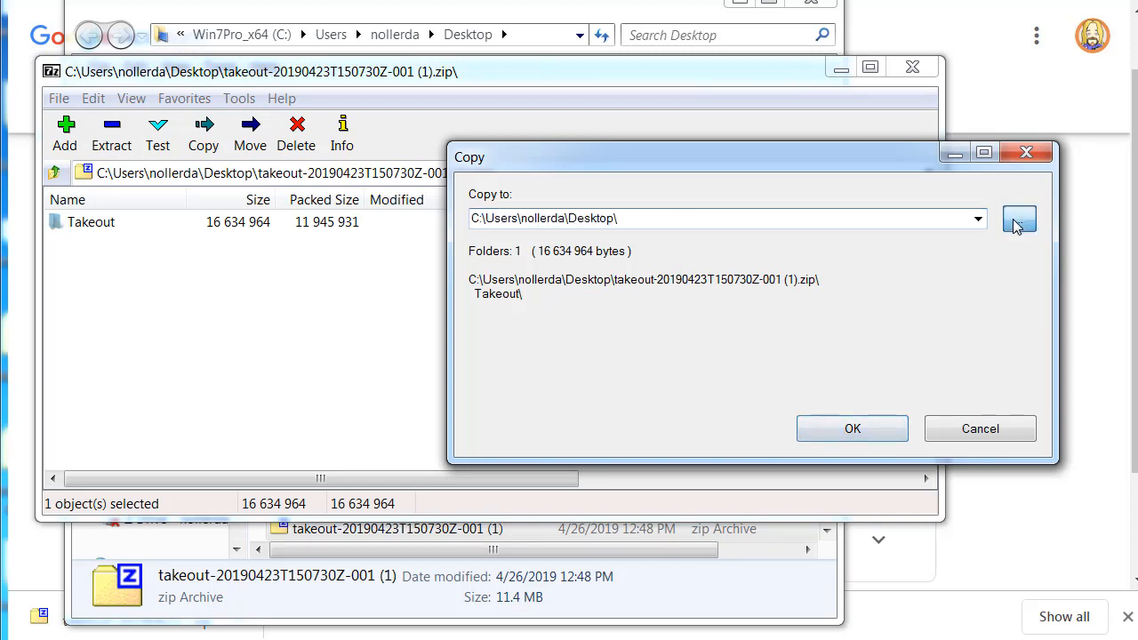
click(1019, 217)
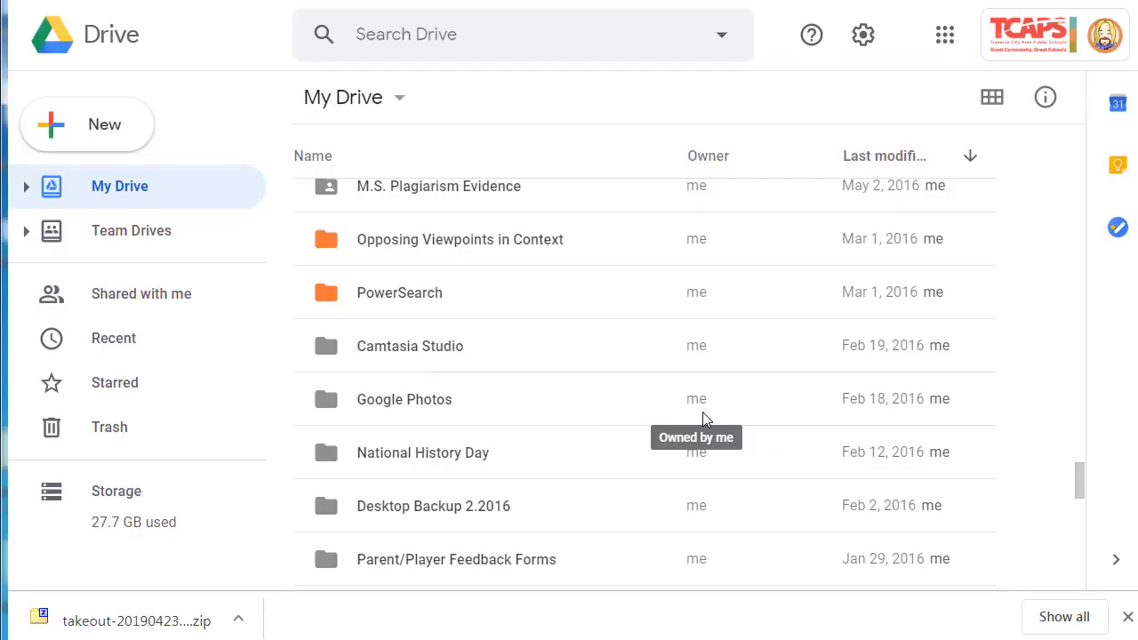
mouse_move(96, 125)
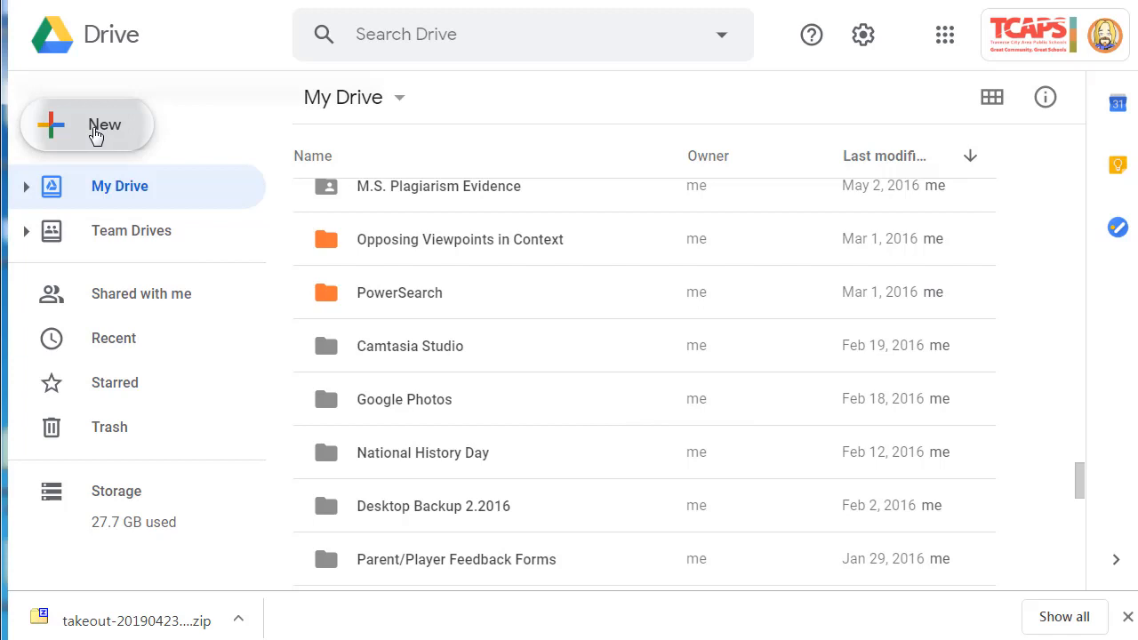
Open My Drive's New menu to reach the Folder upload option
click(86, 124)
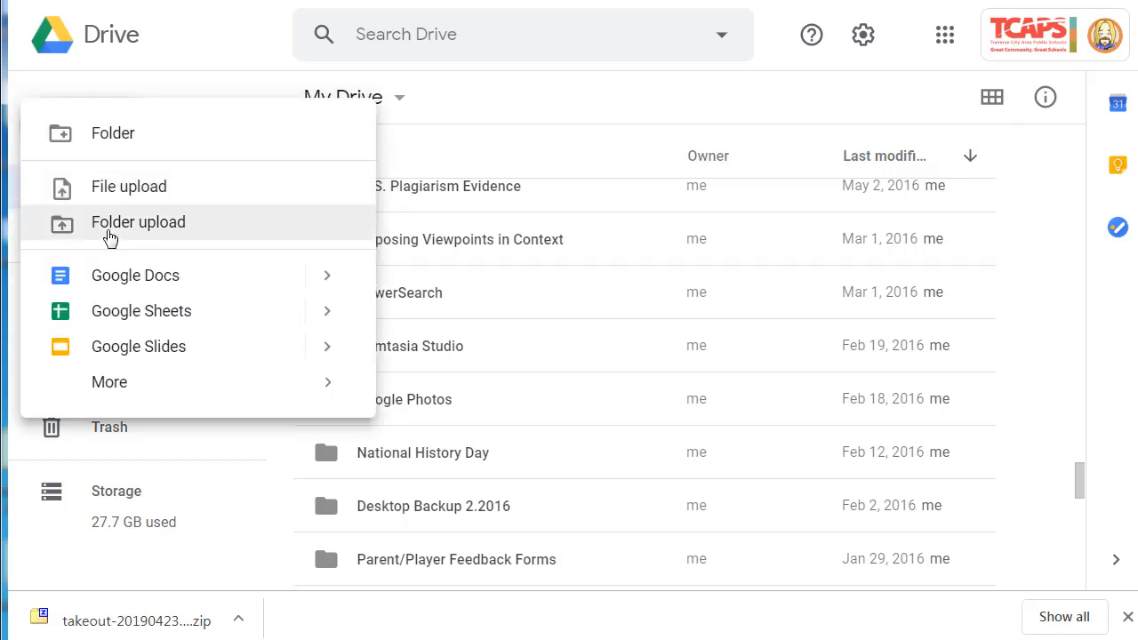